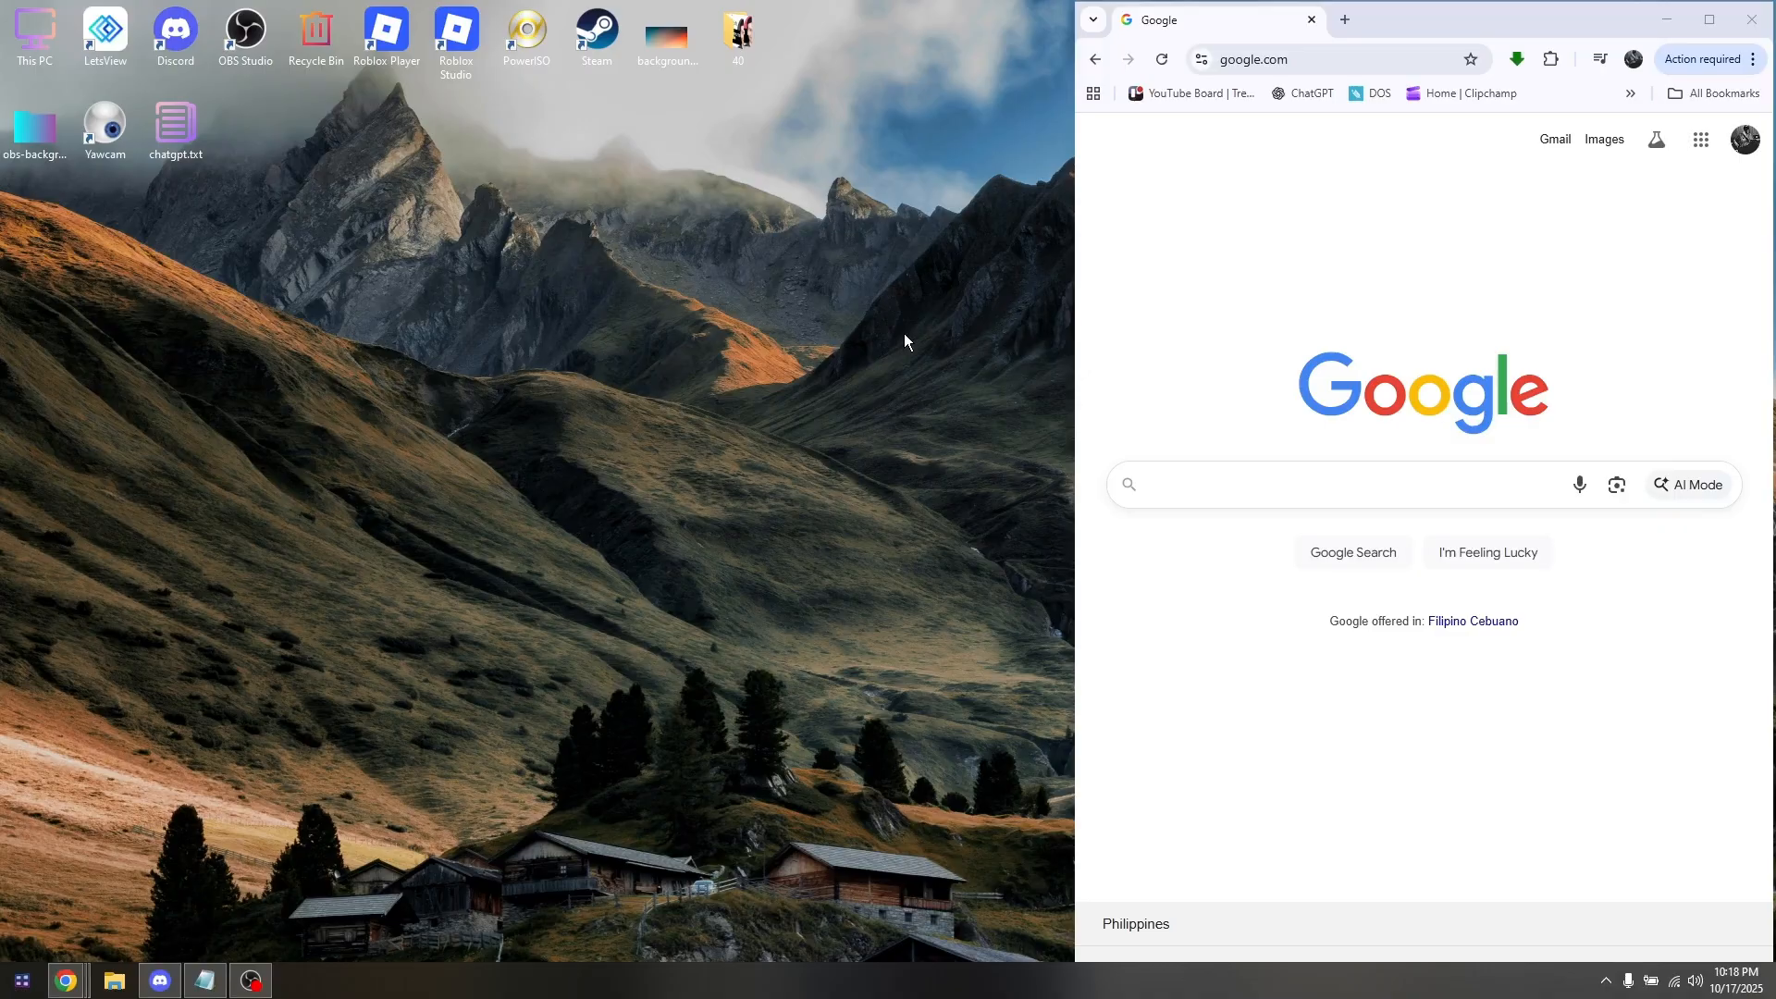
mouse_move(838, 337)
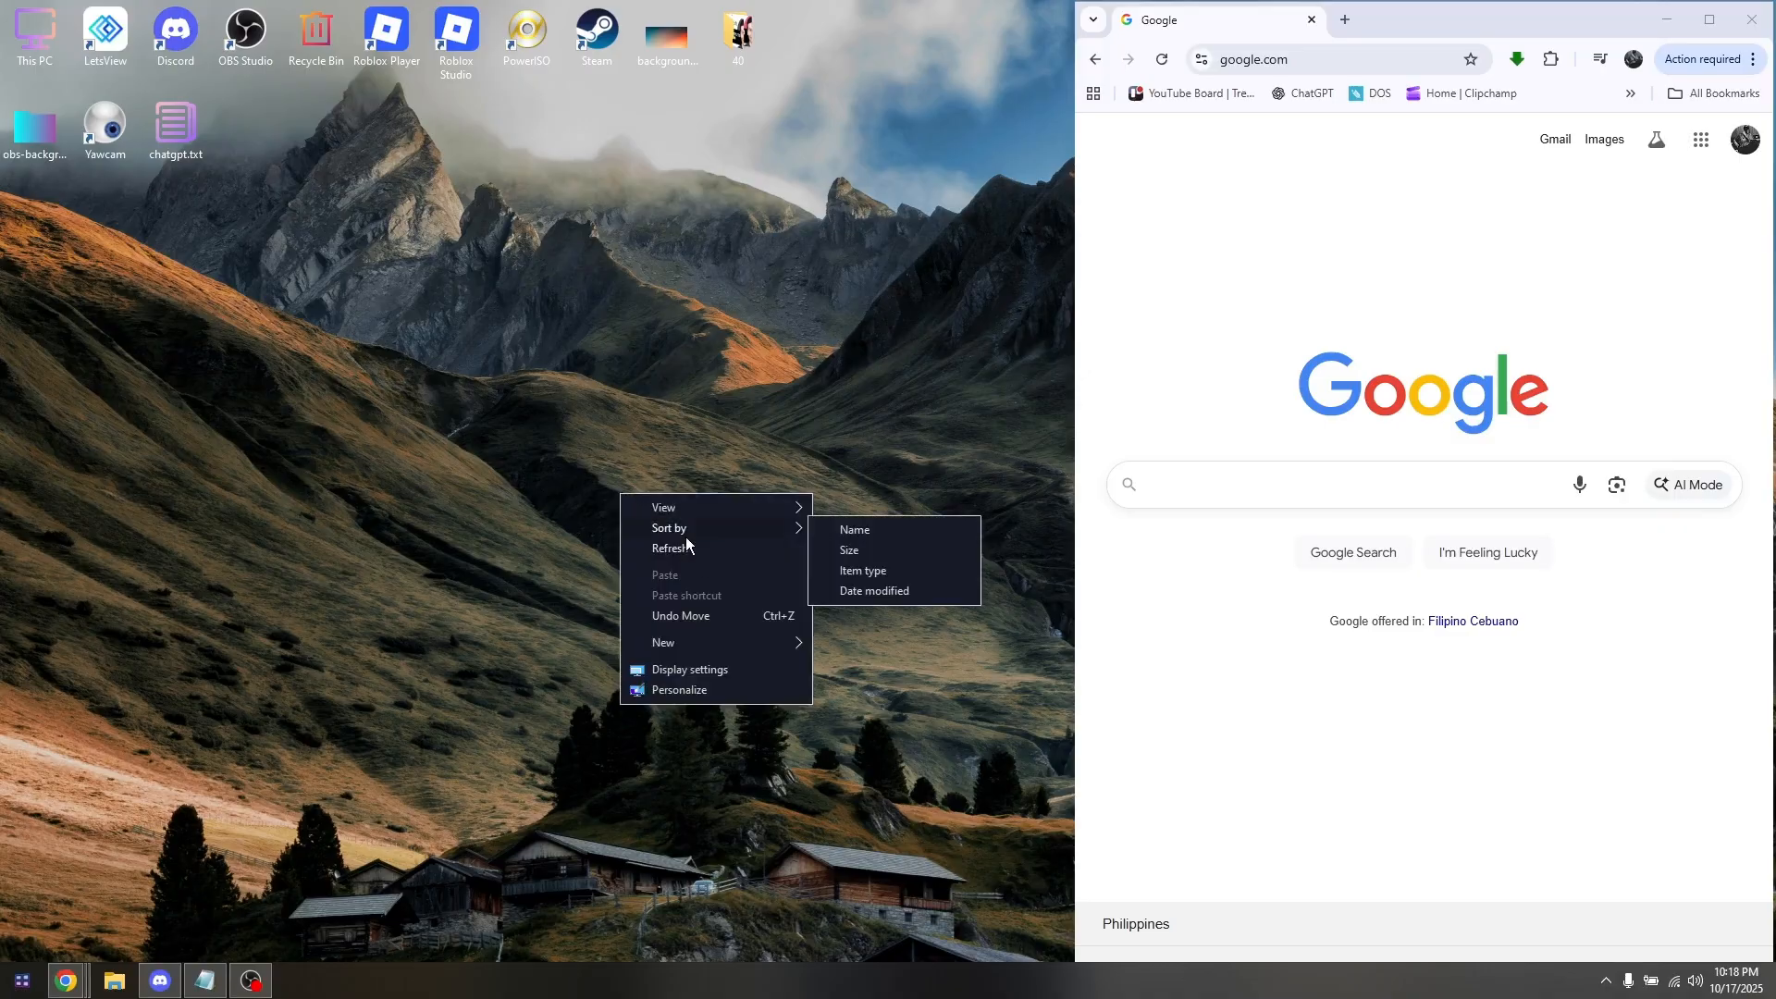
Search the Start menu for 'firewall' and open the Windows Defender Firewall overview
click(753, 528)
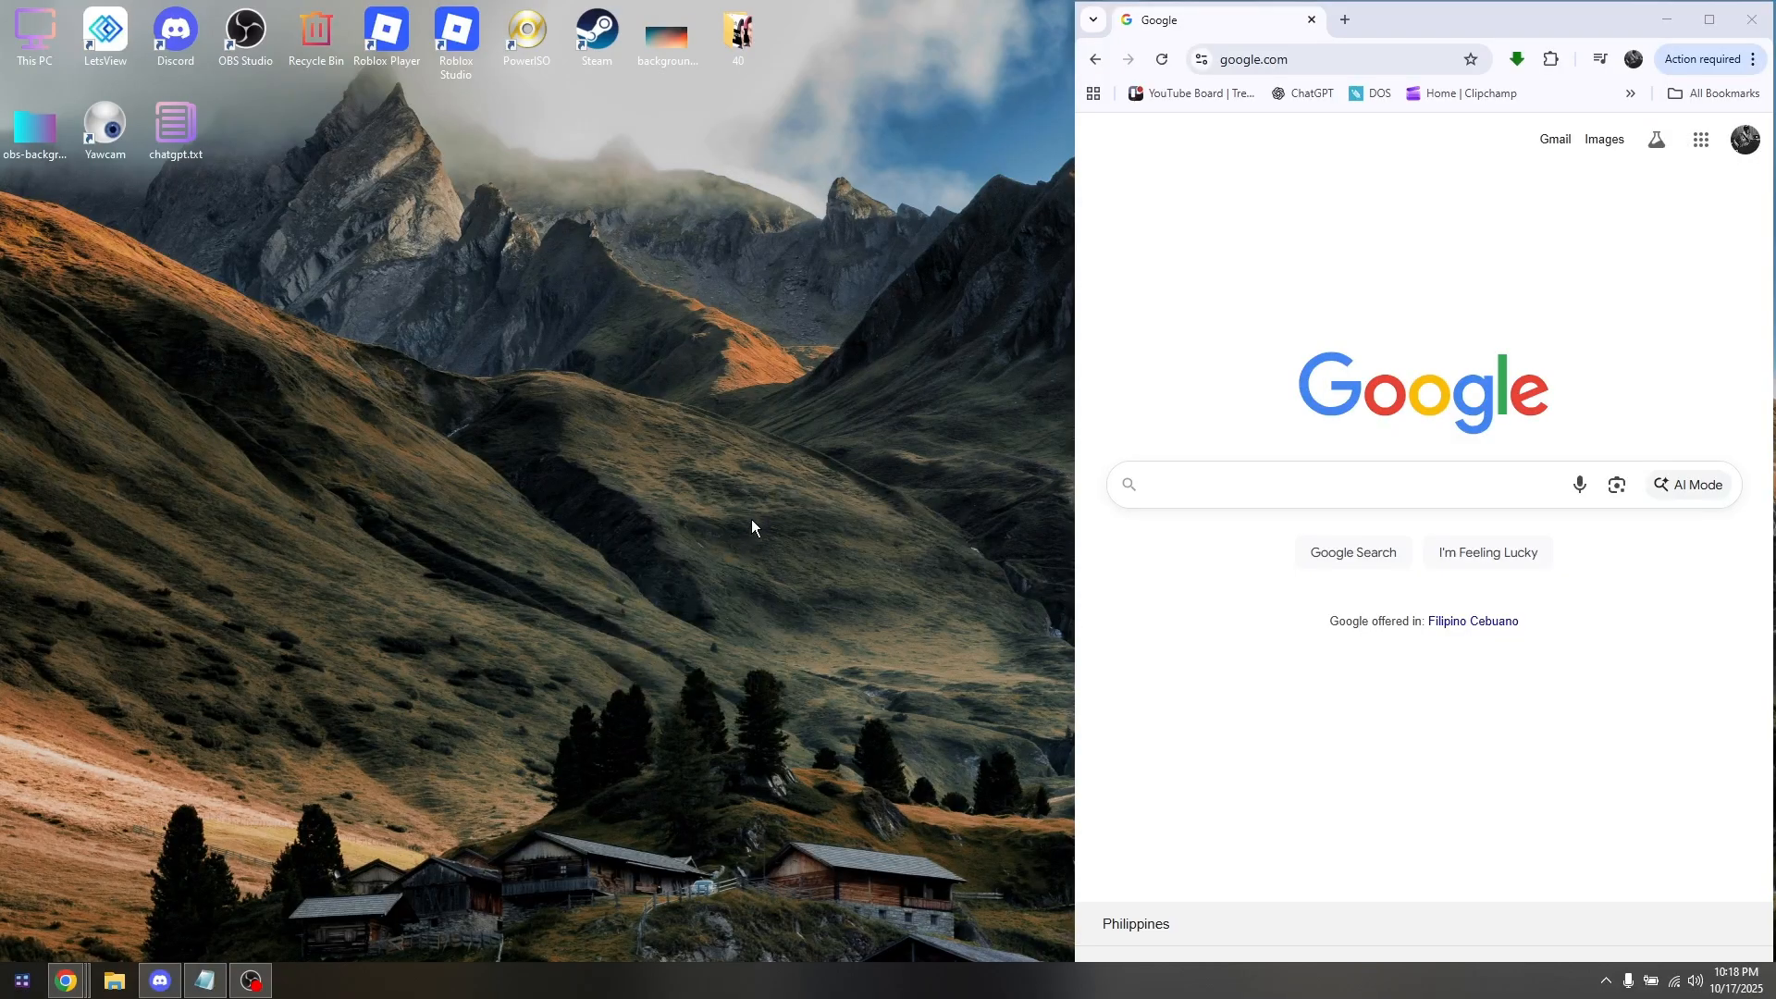
mouse_move(488, 681)
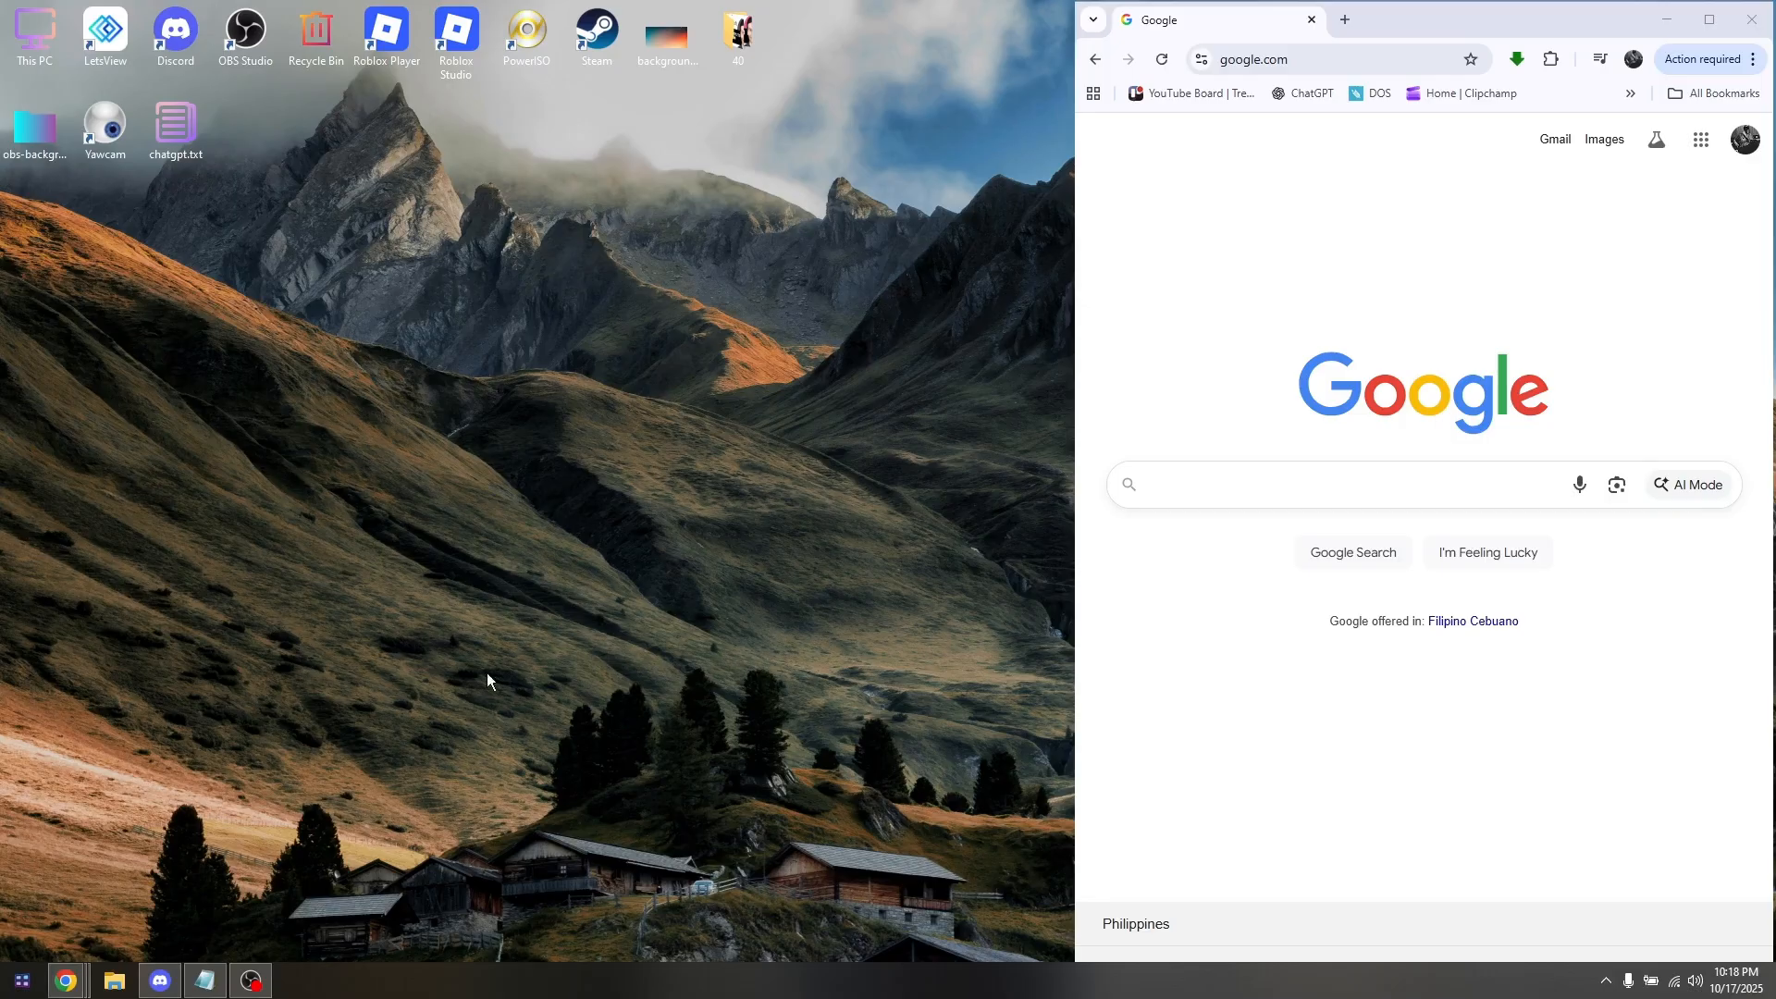
mouse_move(681, 515)
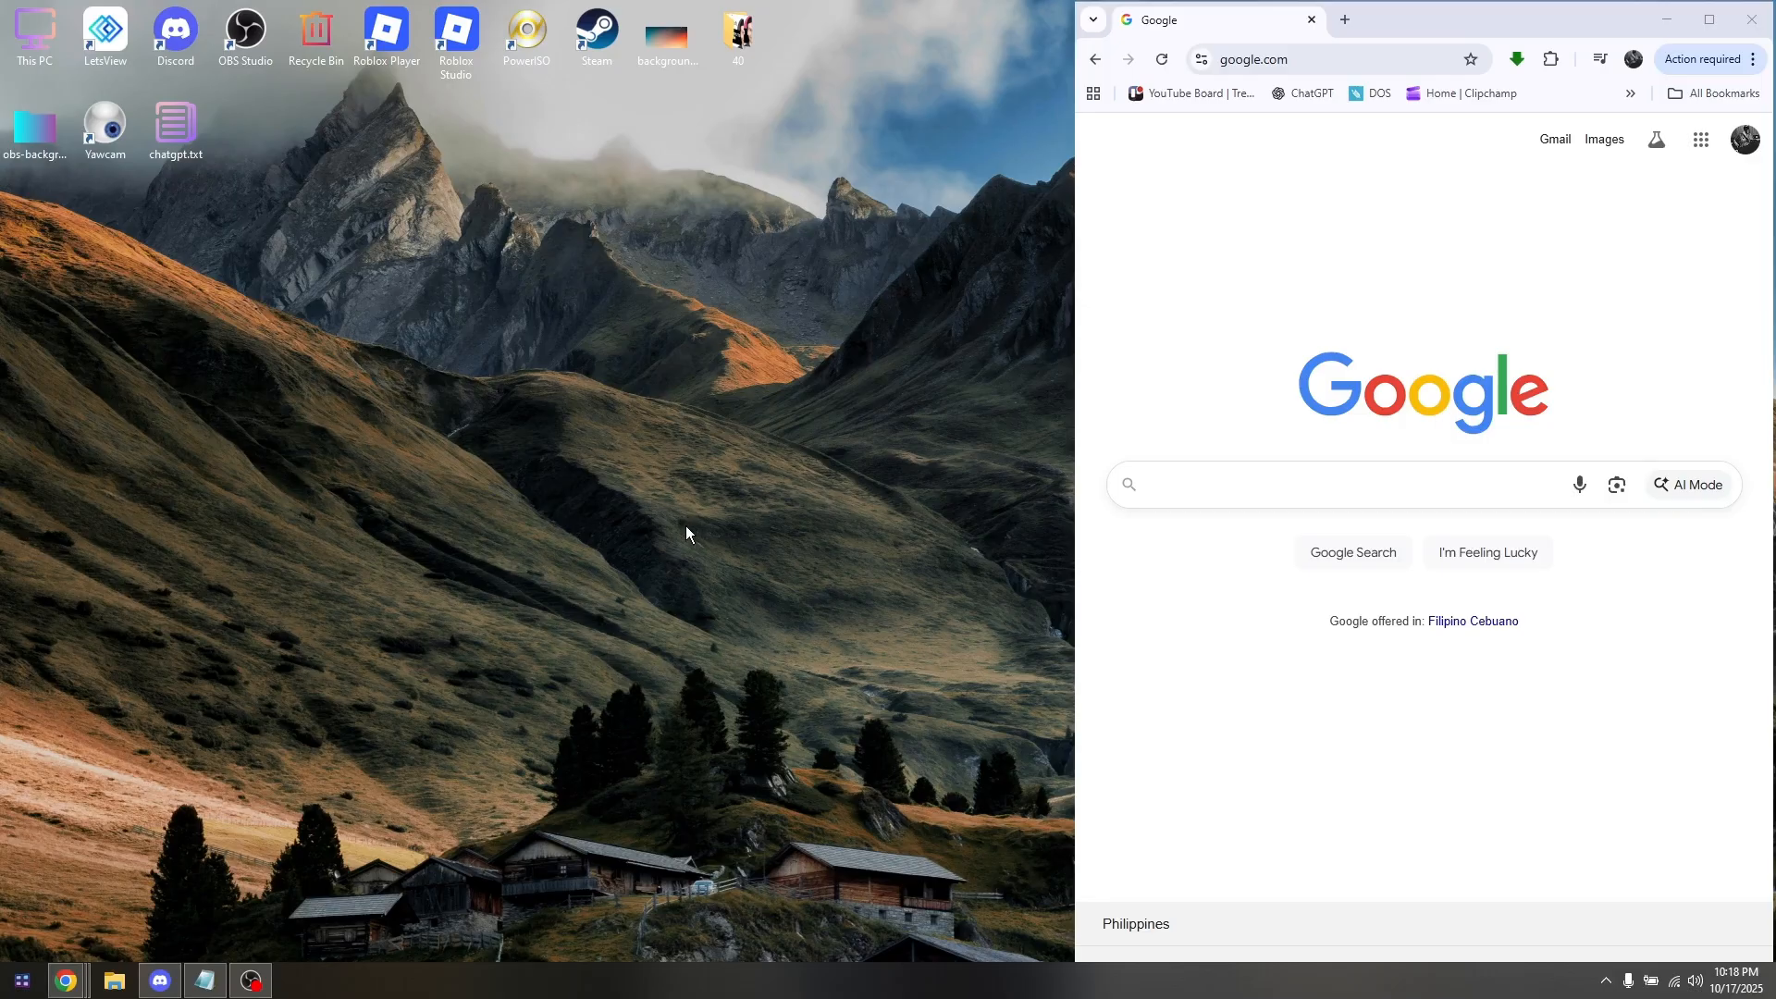
mouse_move(419, 747)
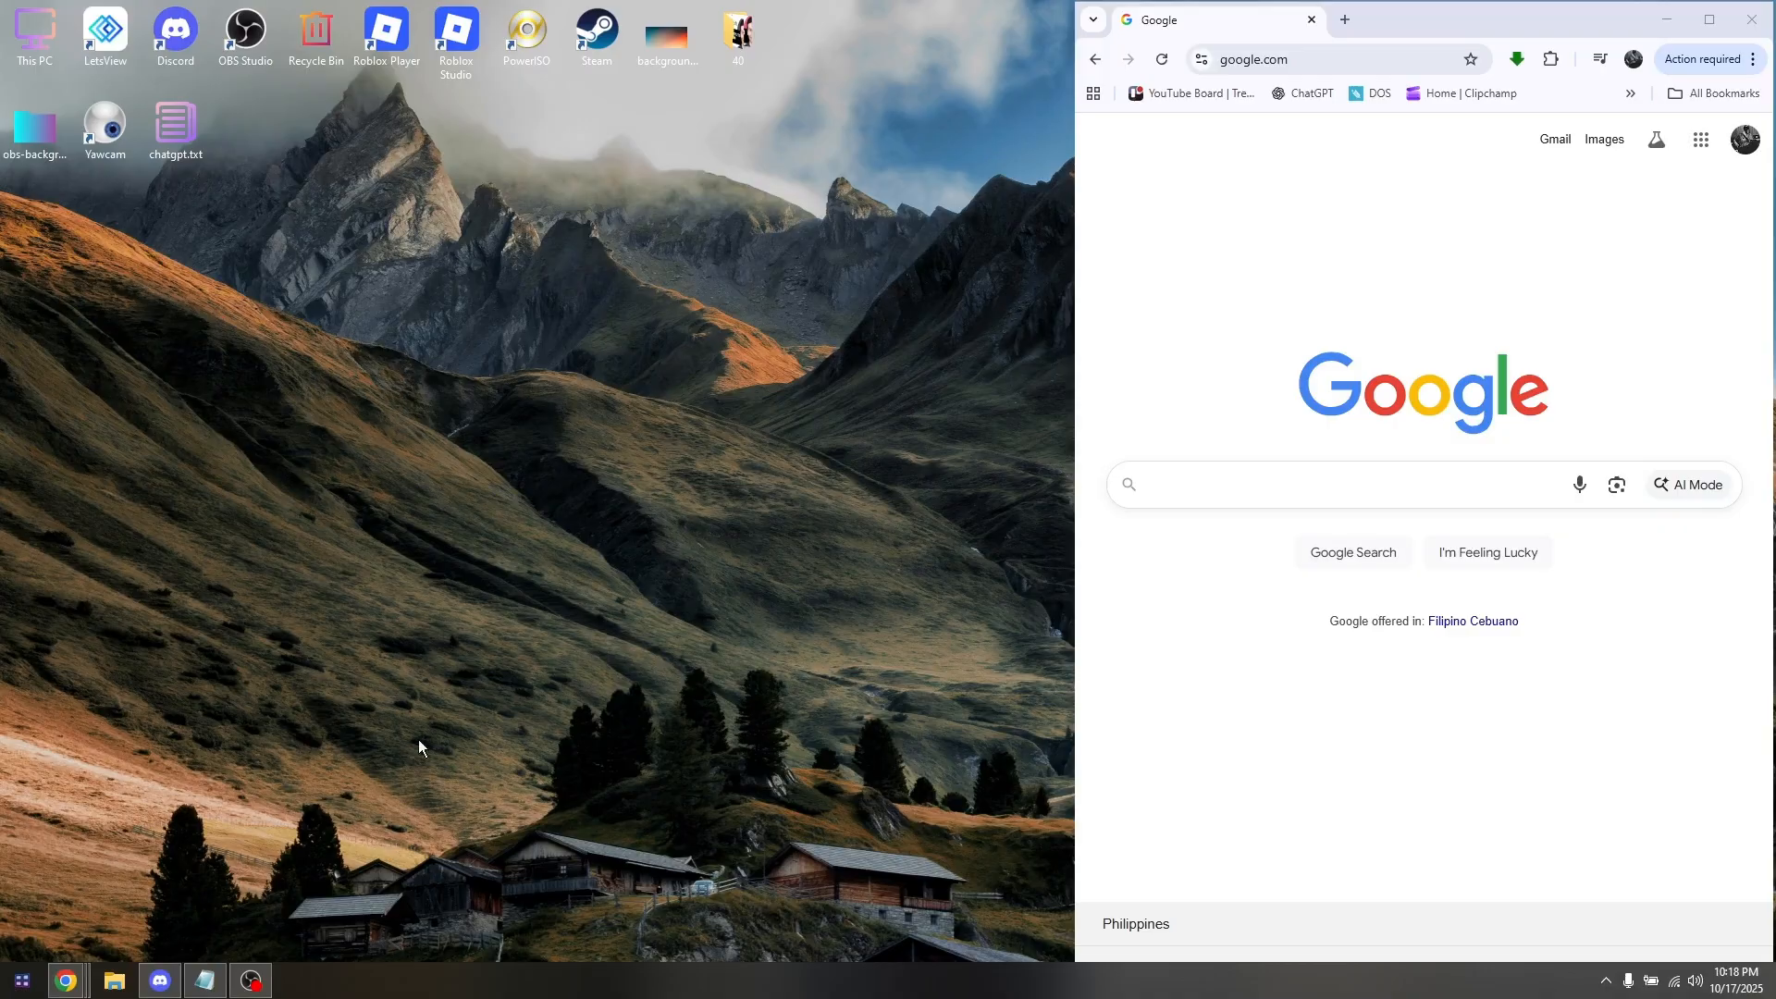
click(20, 980)
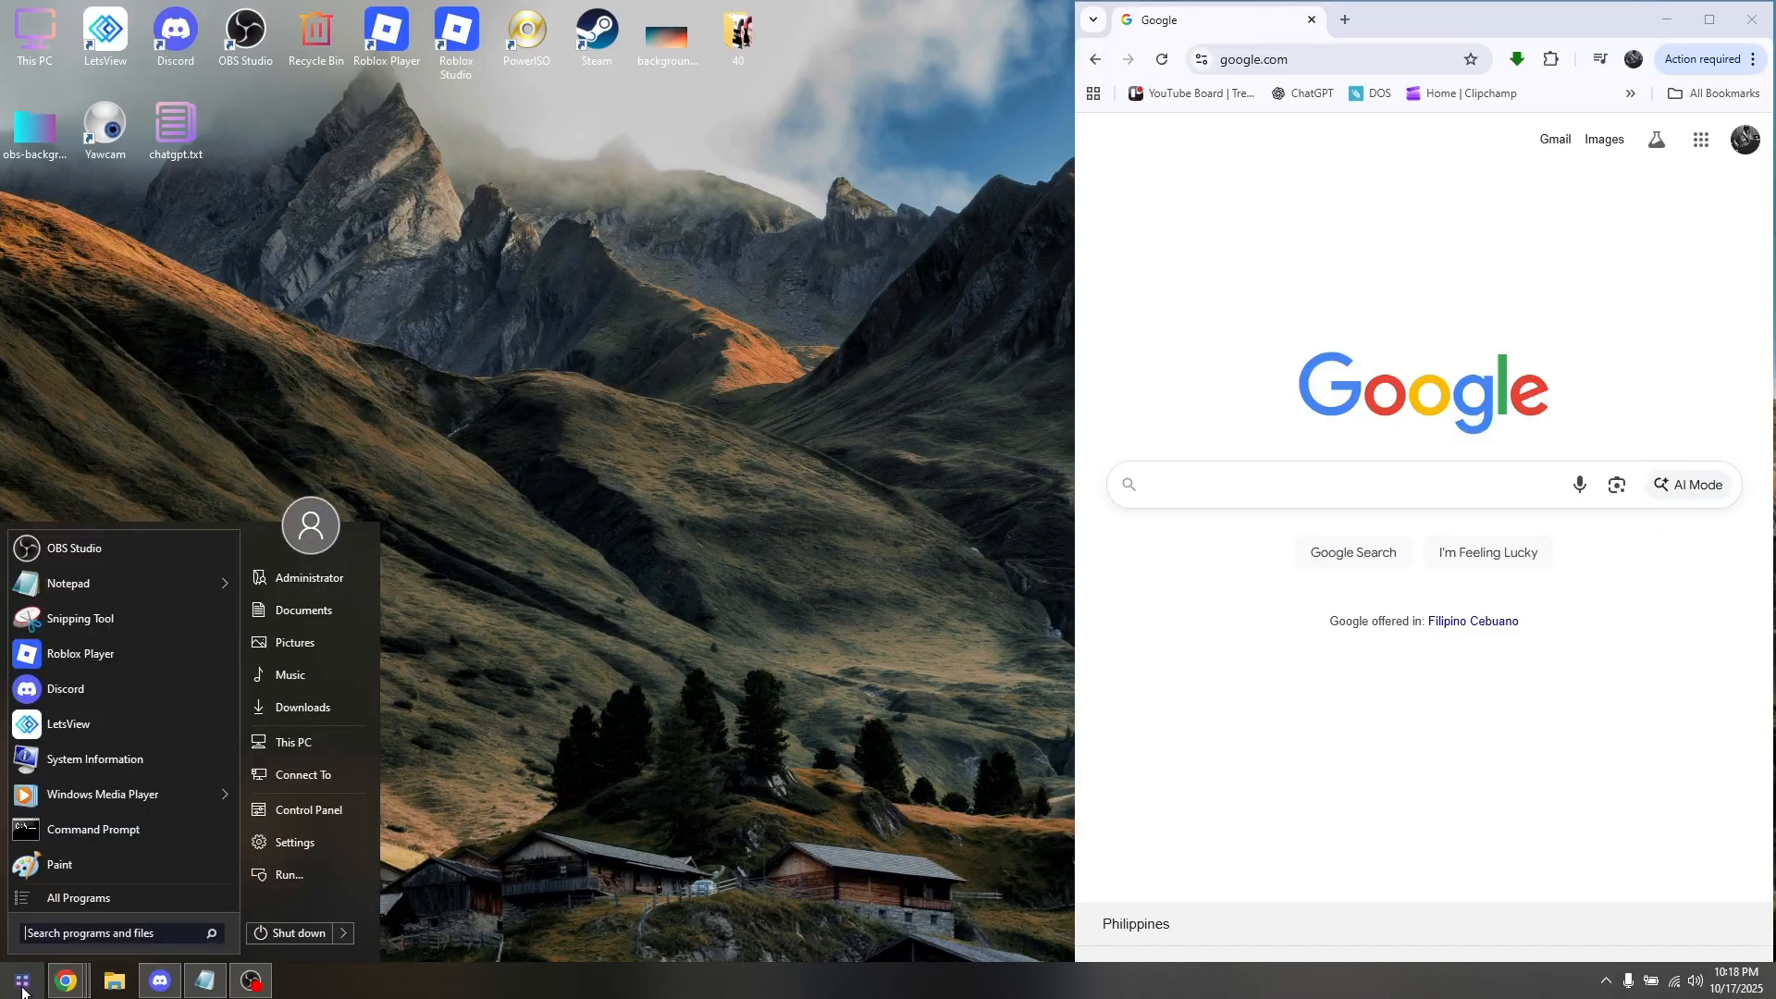
text(firewall)
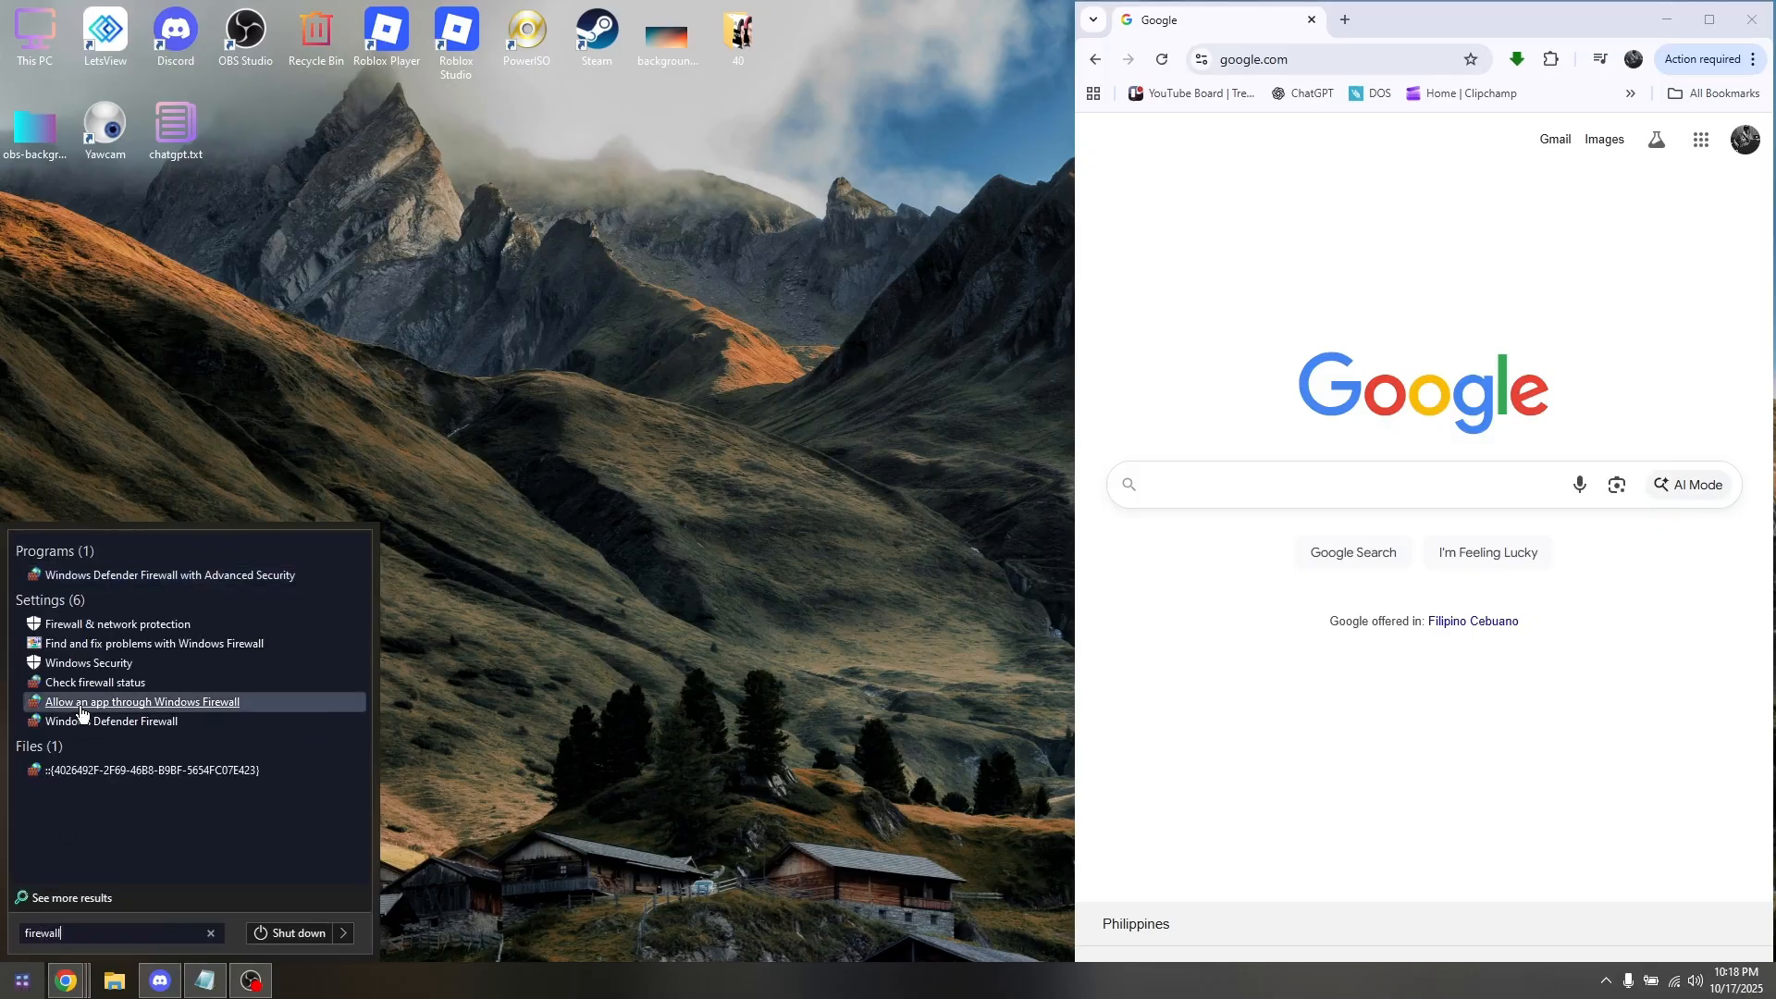
click(136, 721)
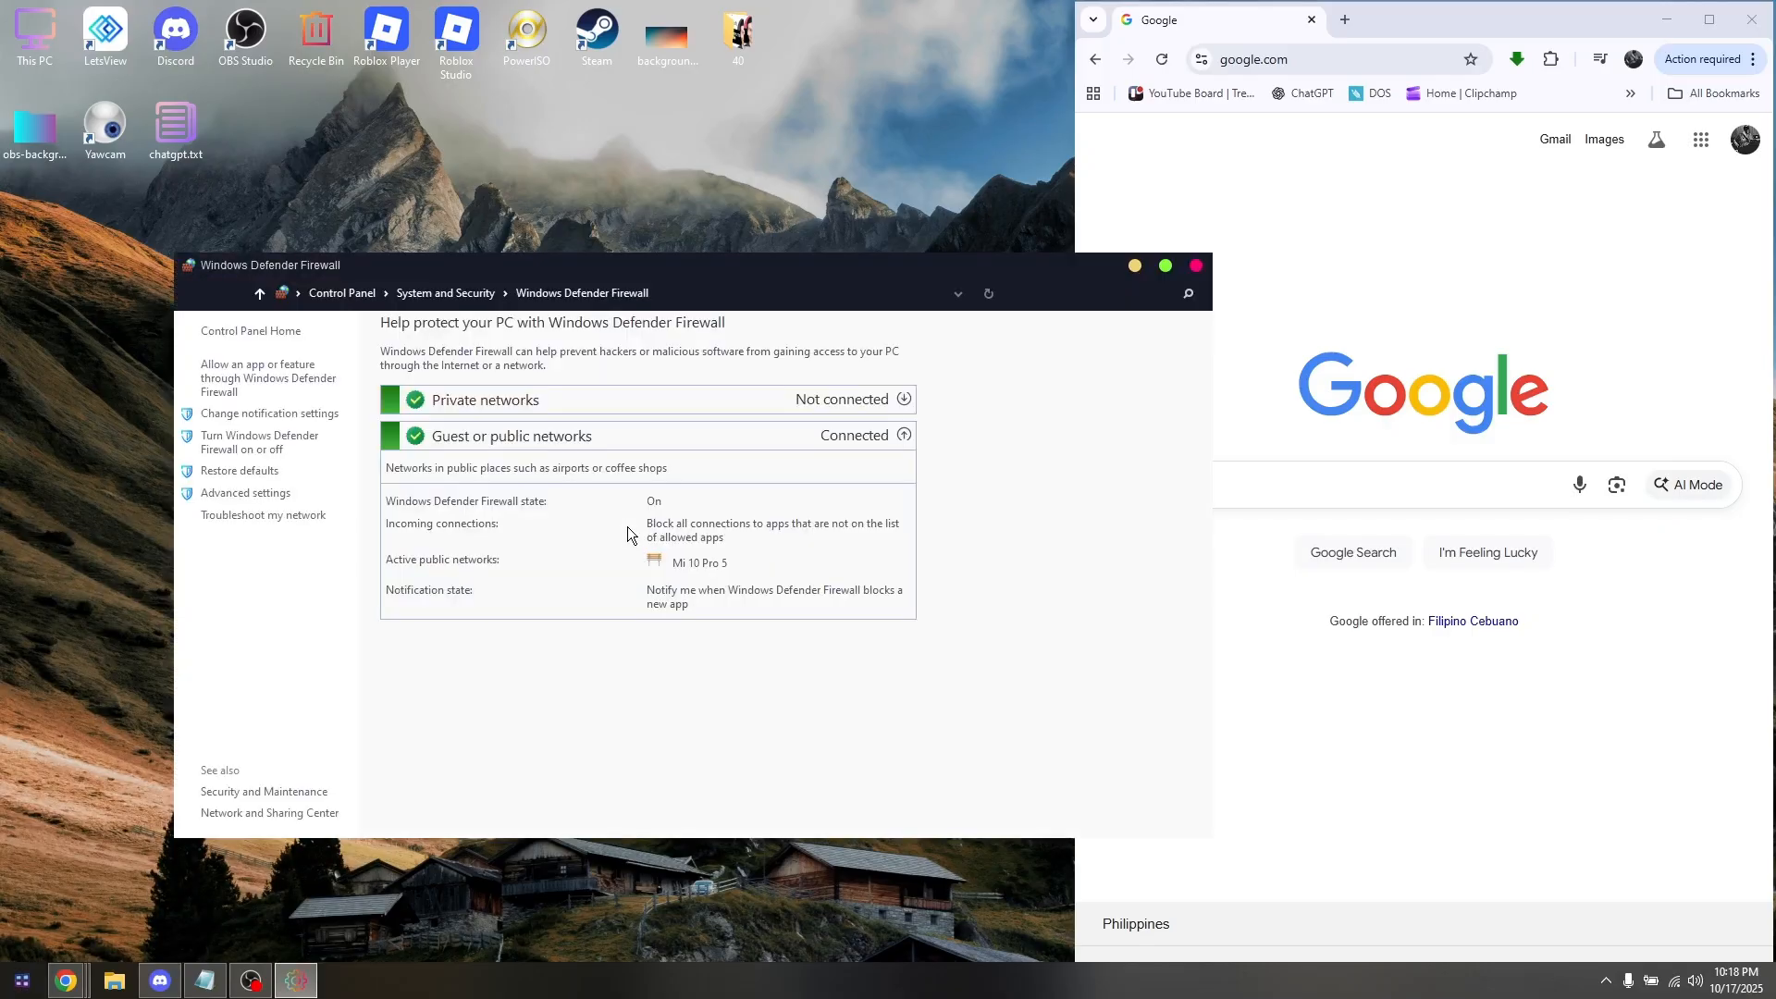
mouse_move(259, 442)
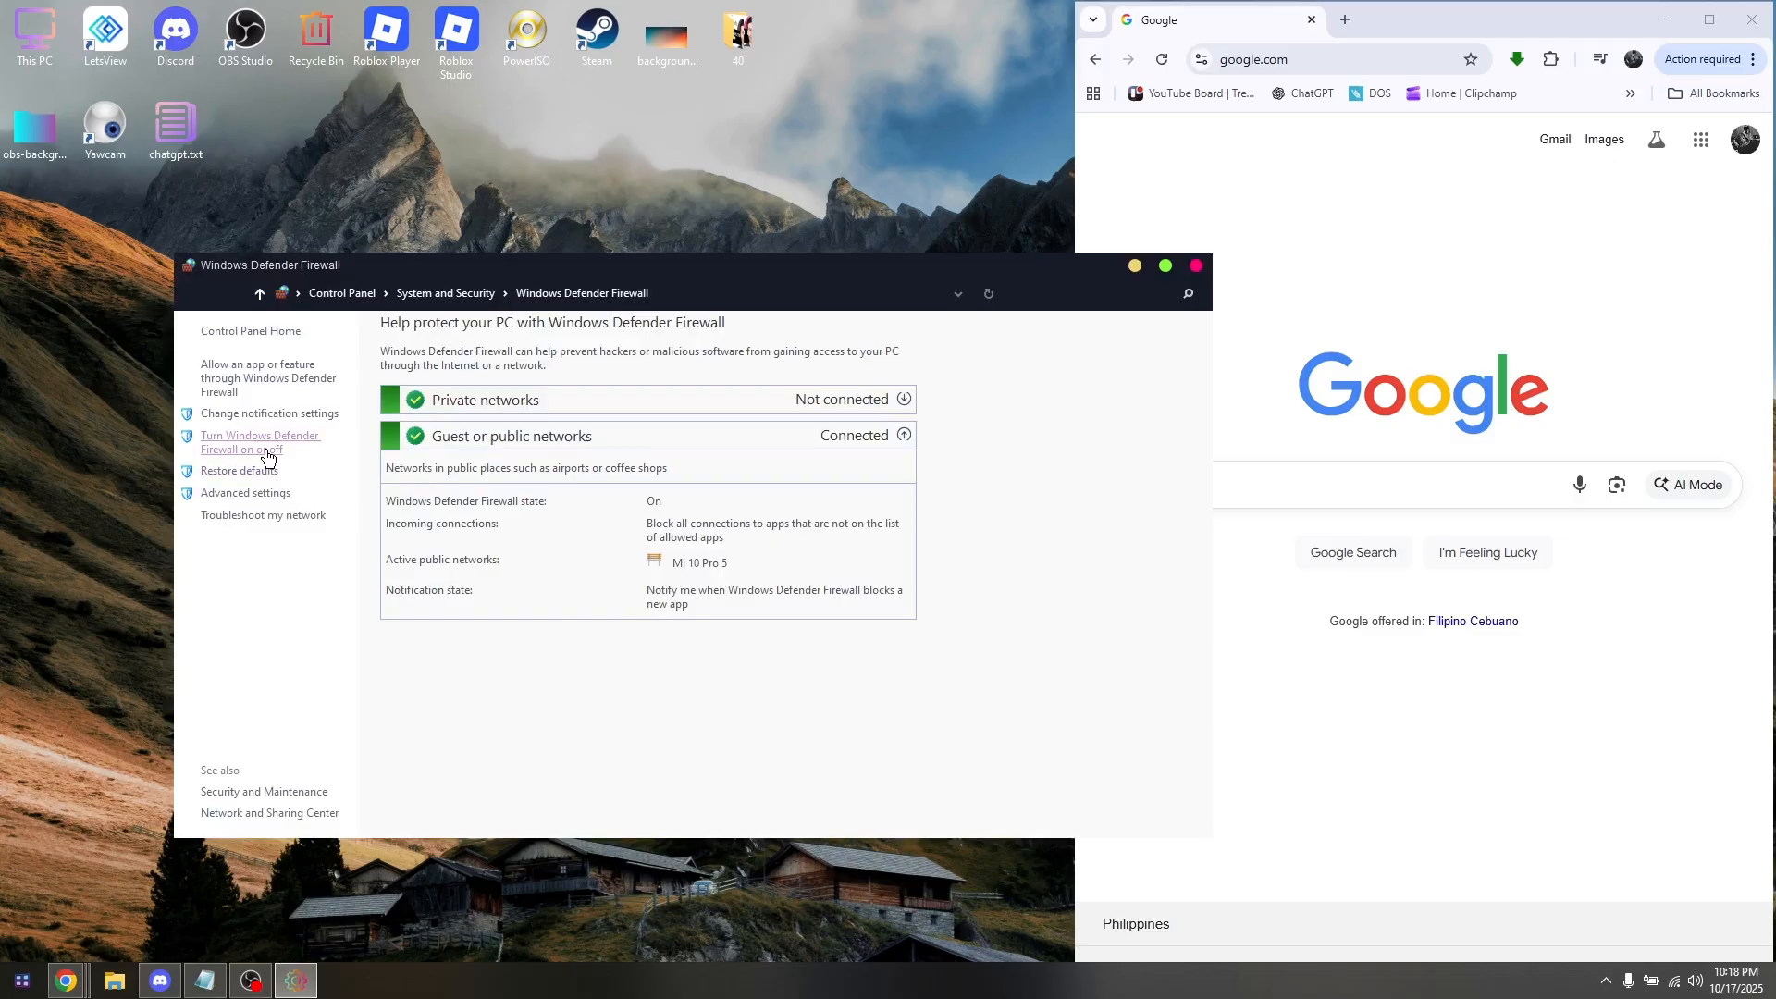
Open 'Turn Windows Defender Firewall on or off' to show private and public network settings
click(259, 442)
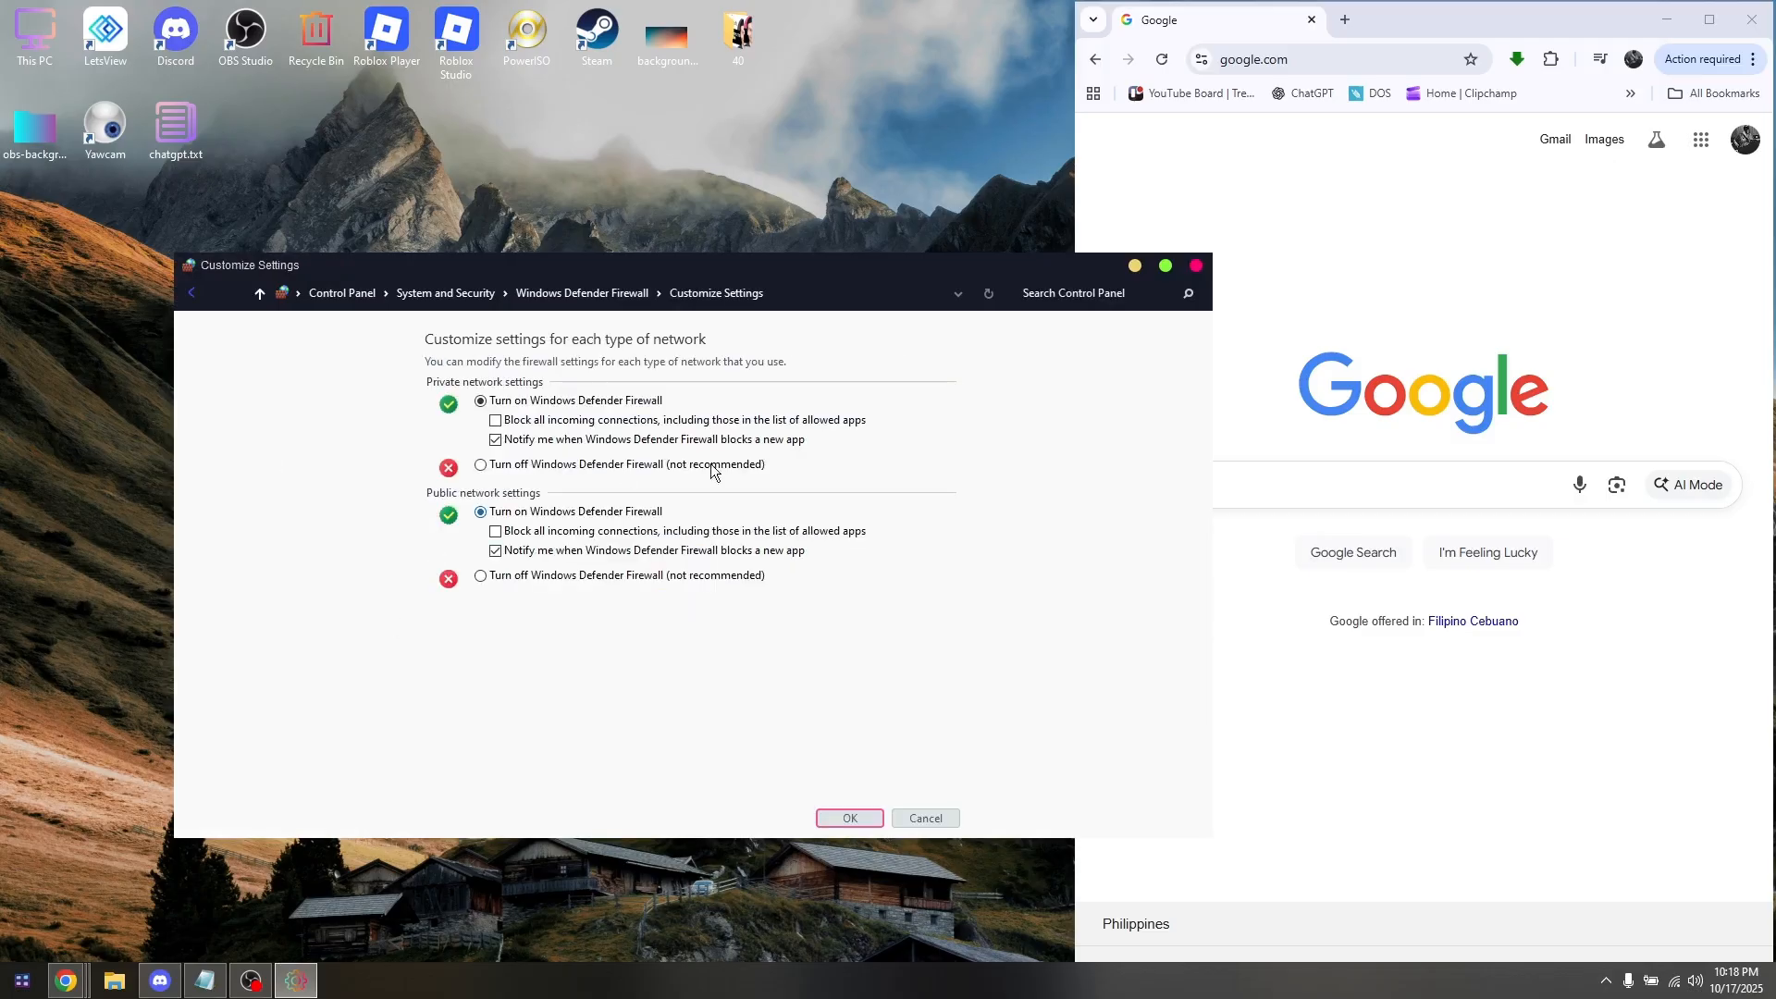
mouse_move(998, 661)
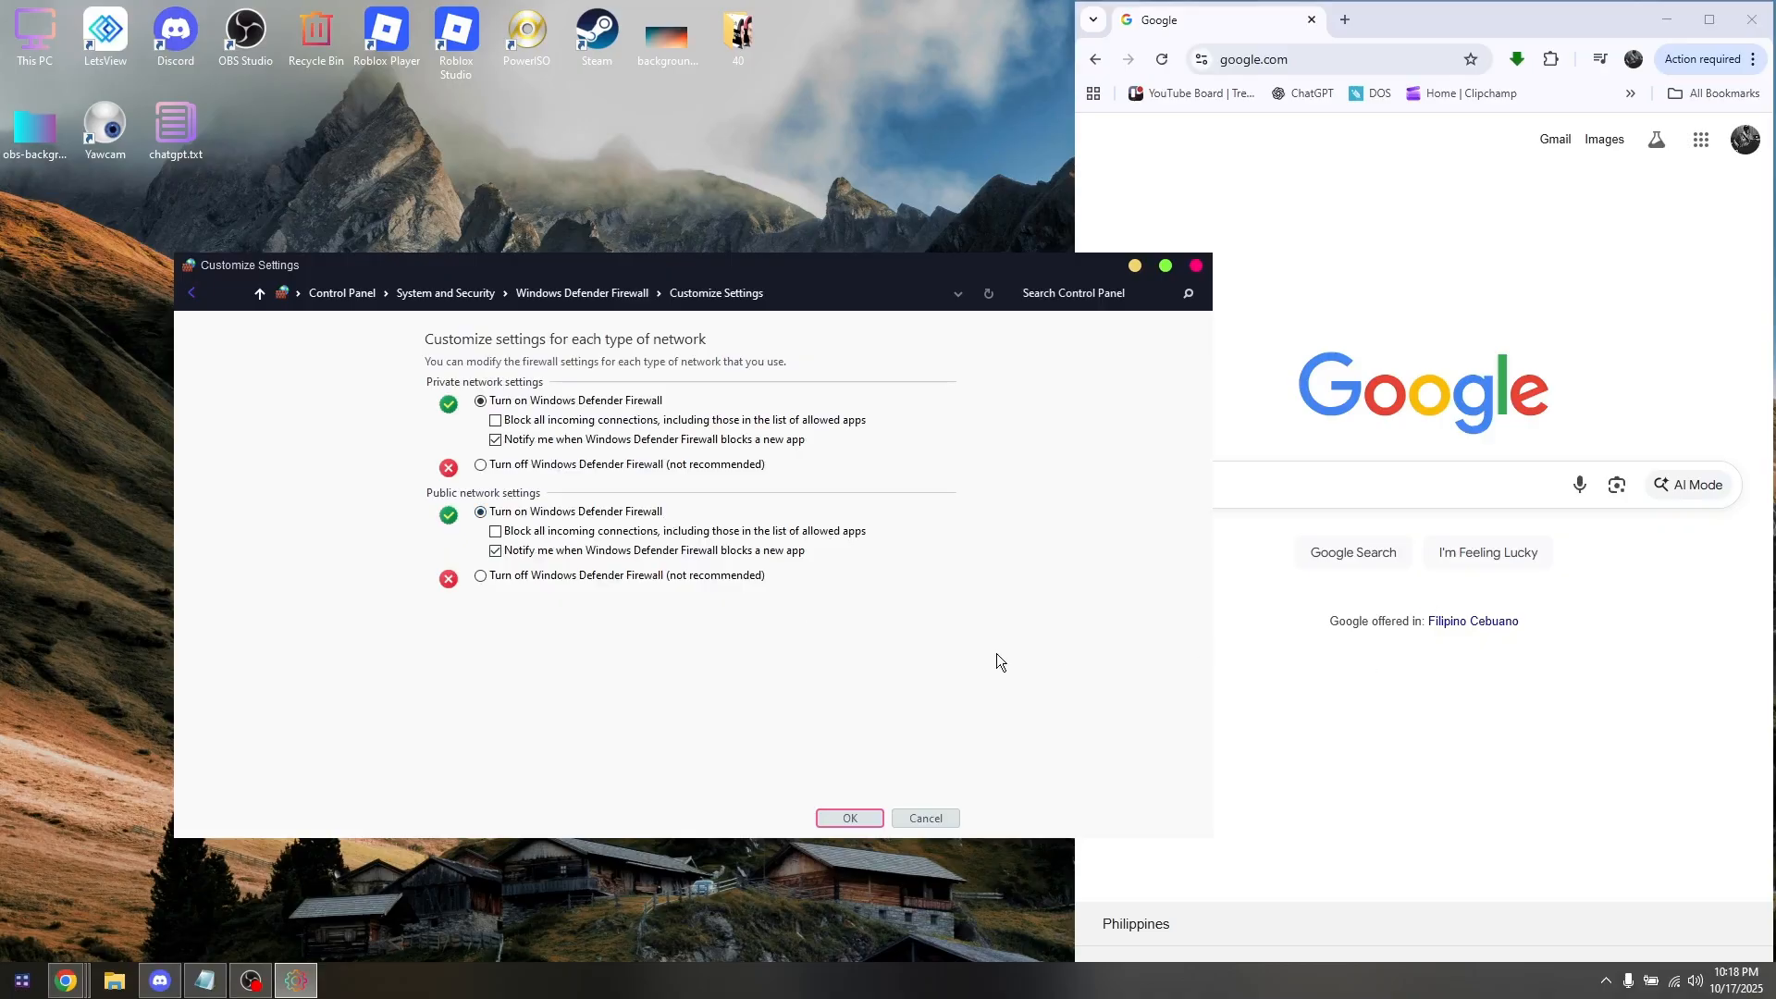
mouse_move(695, 540)
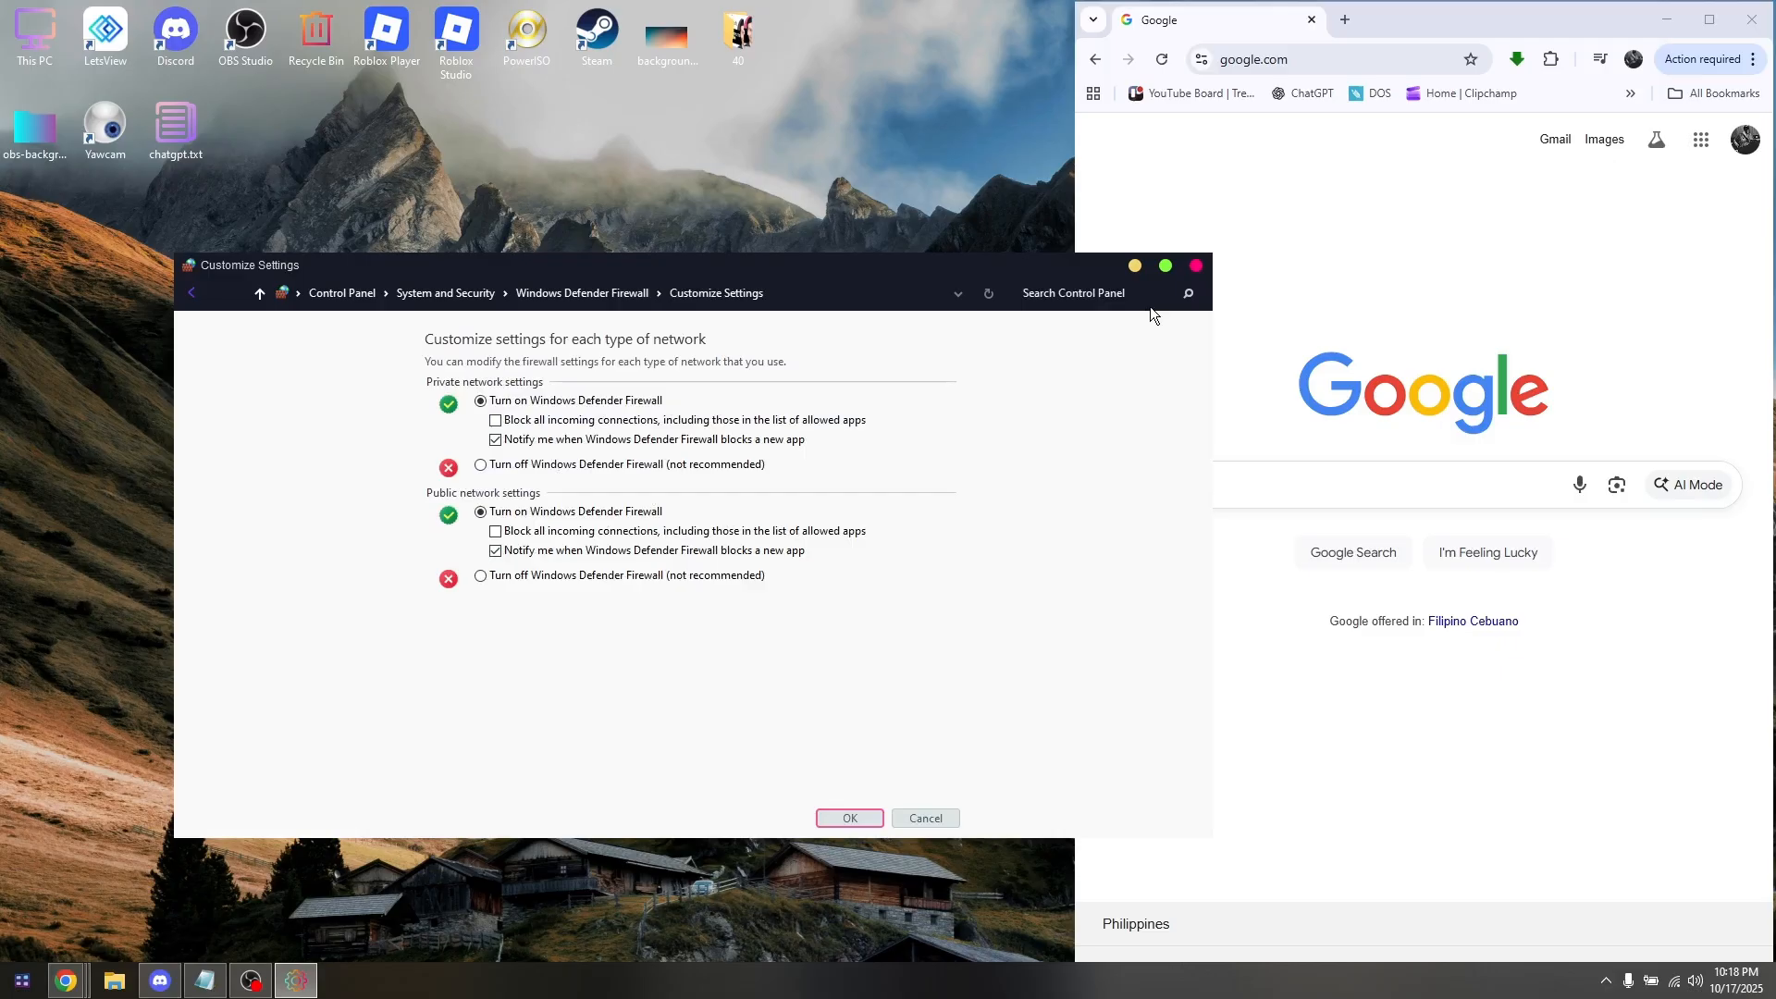
mouse_move(1237, 279)
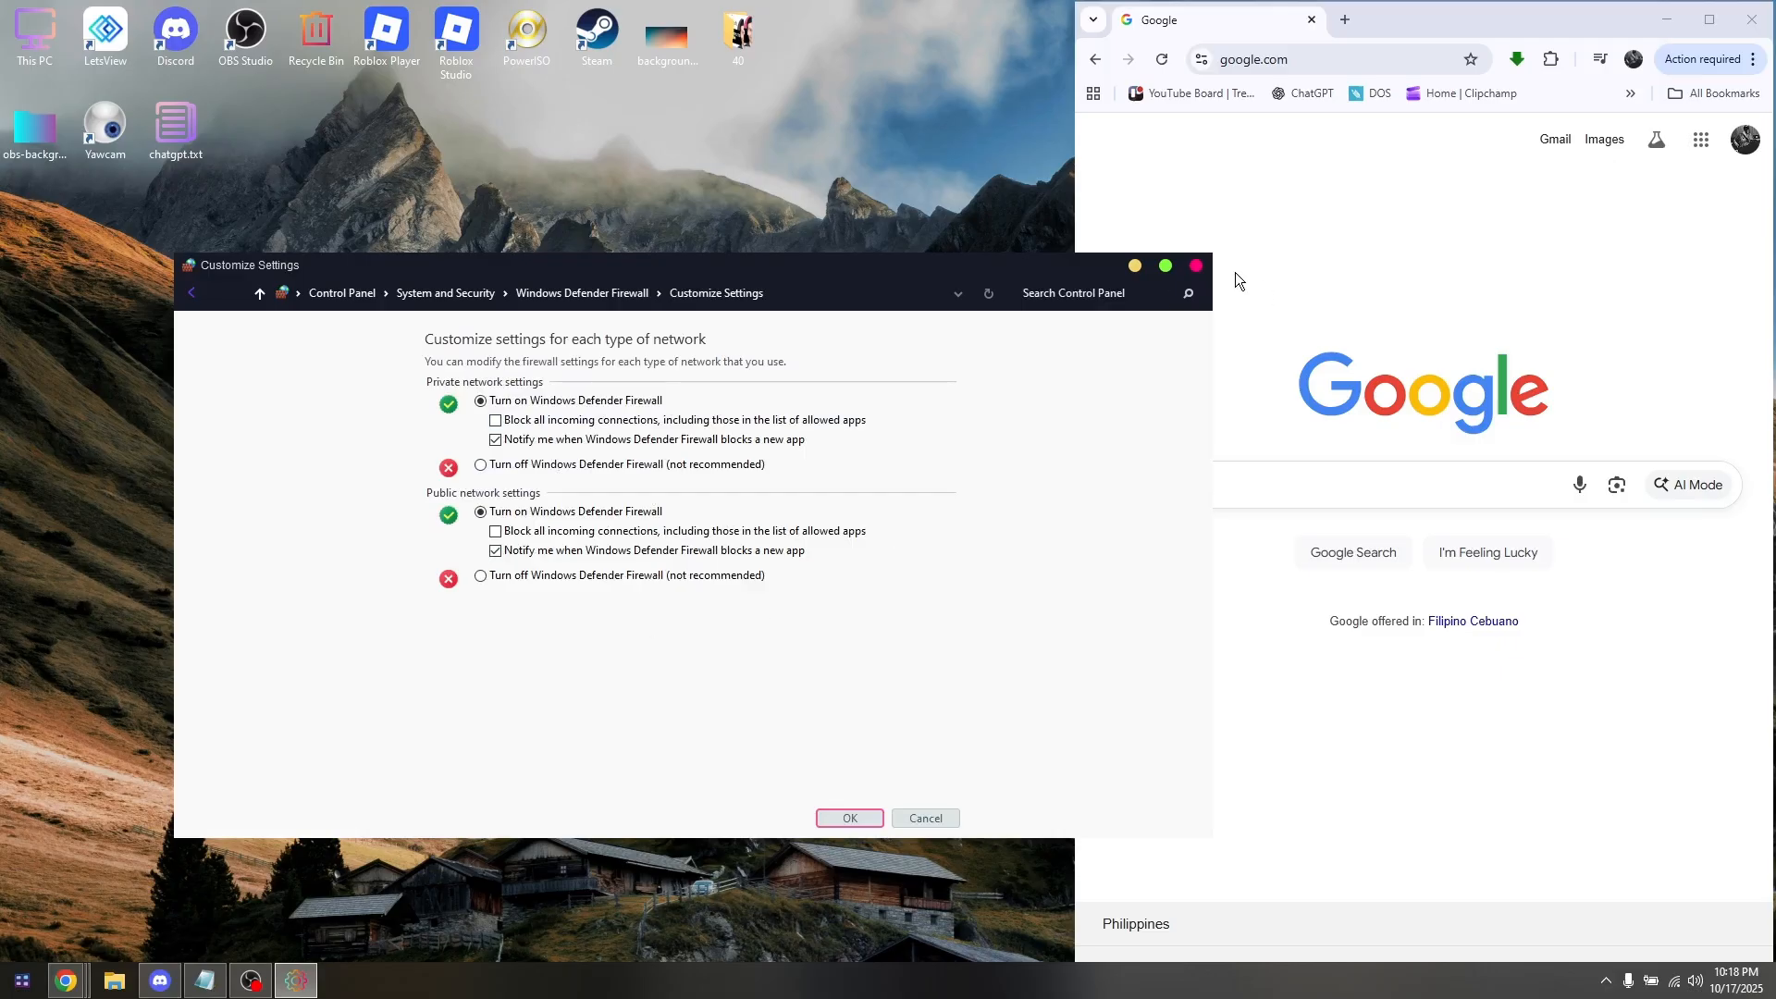
Bring Chrome full-size, load 'zebronics', and show the site's Support menu
click(848, 817)
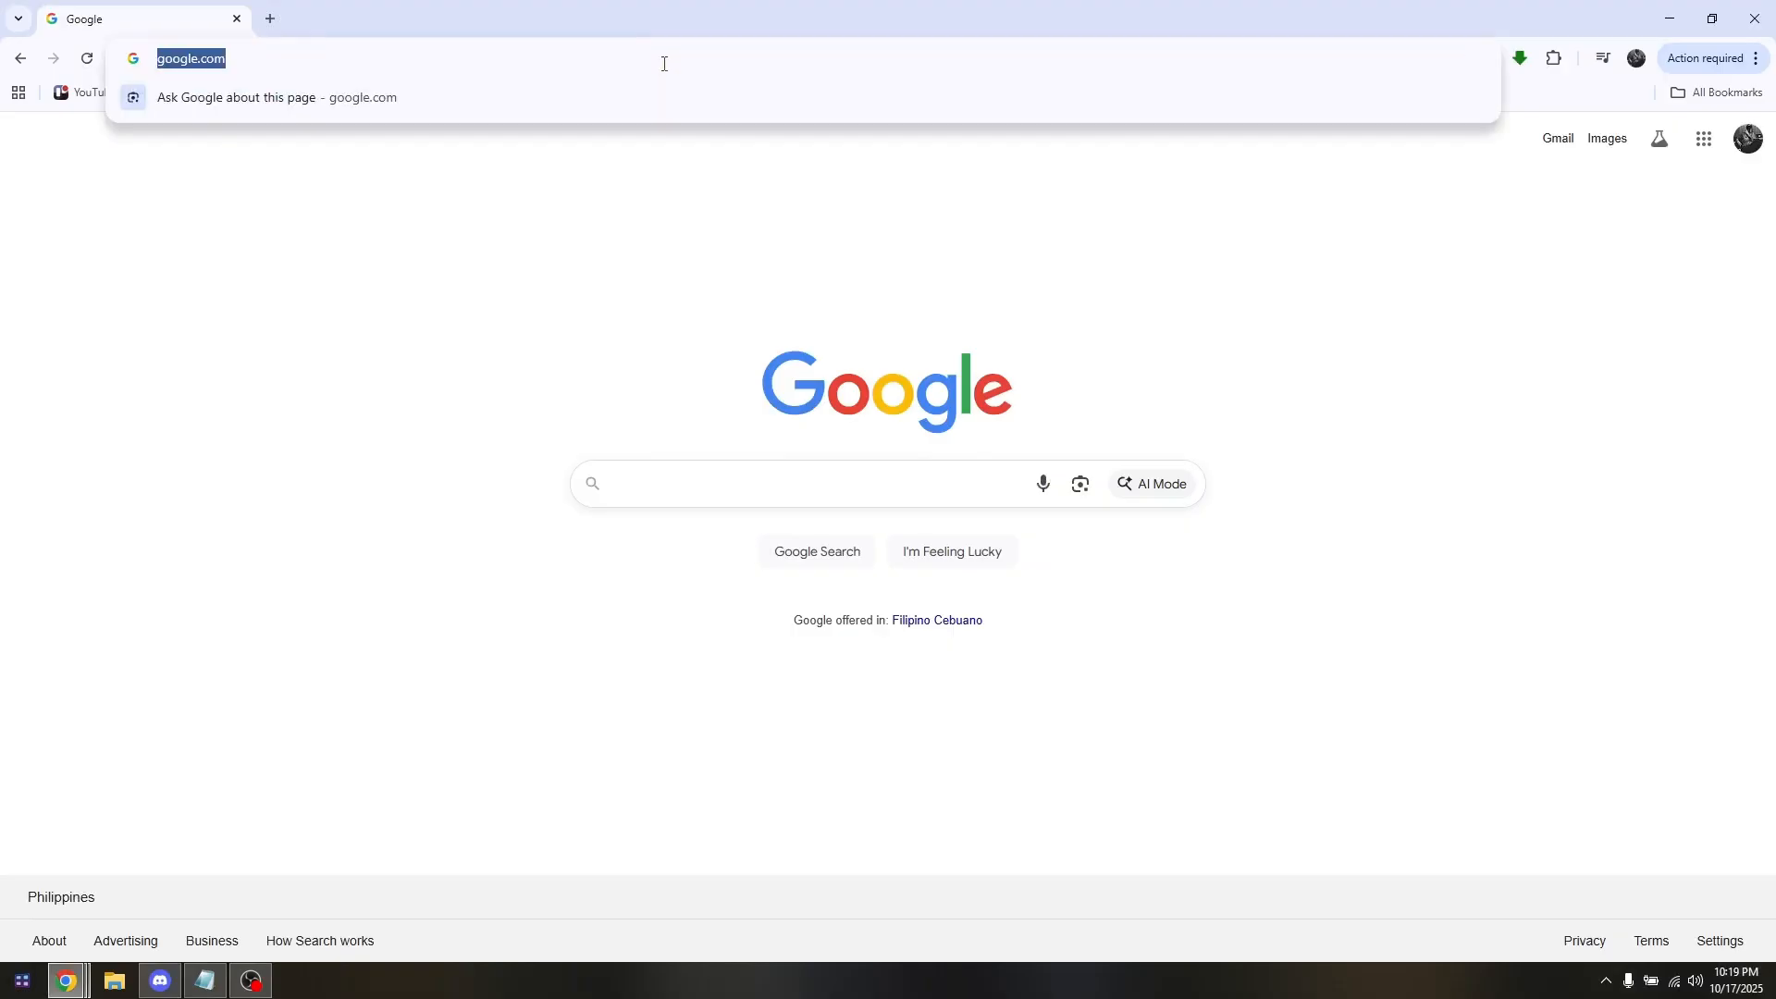
text(zebronics)
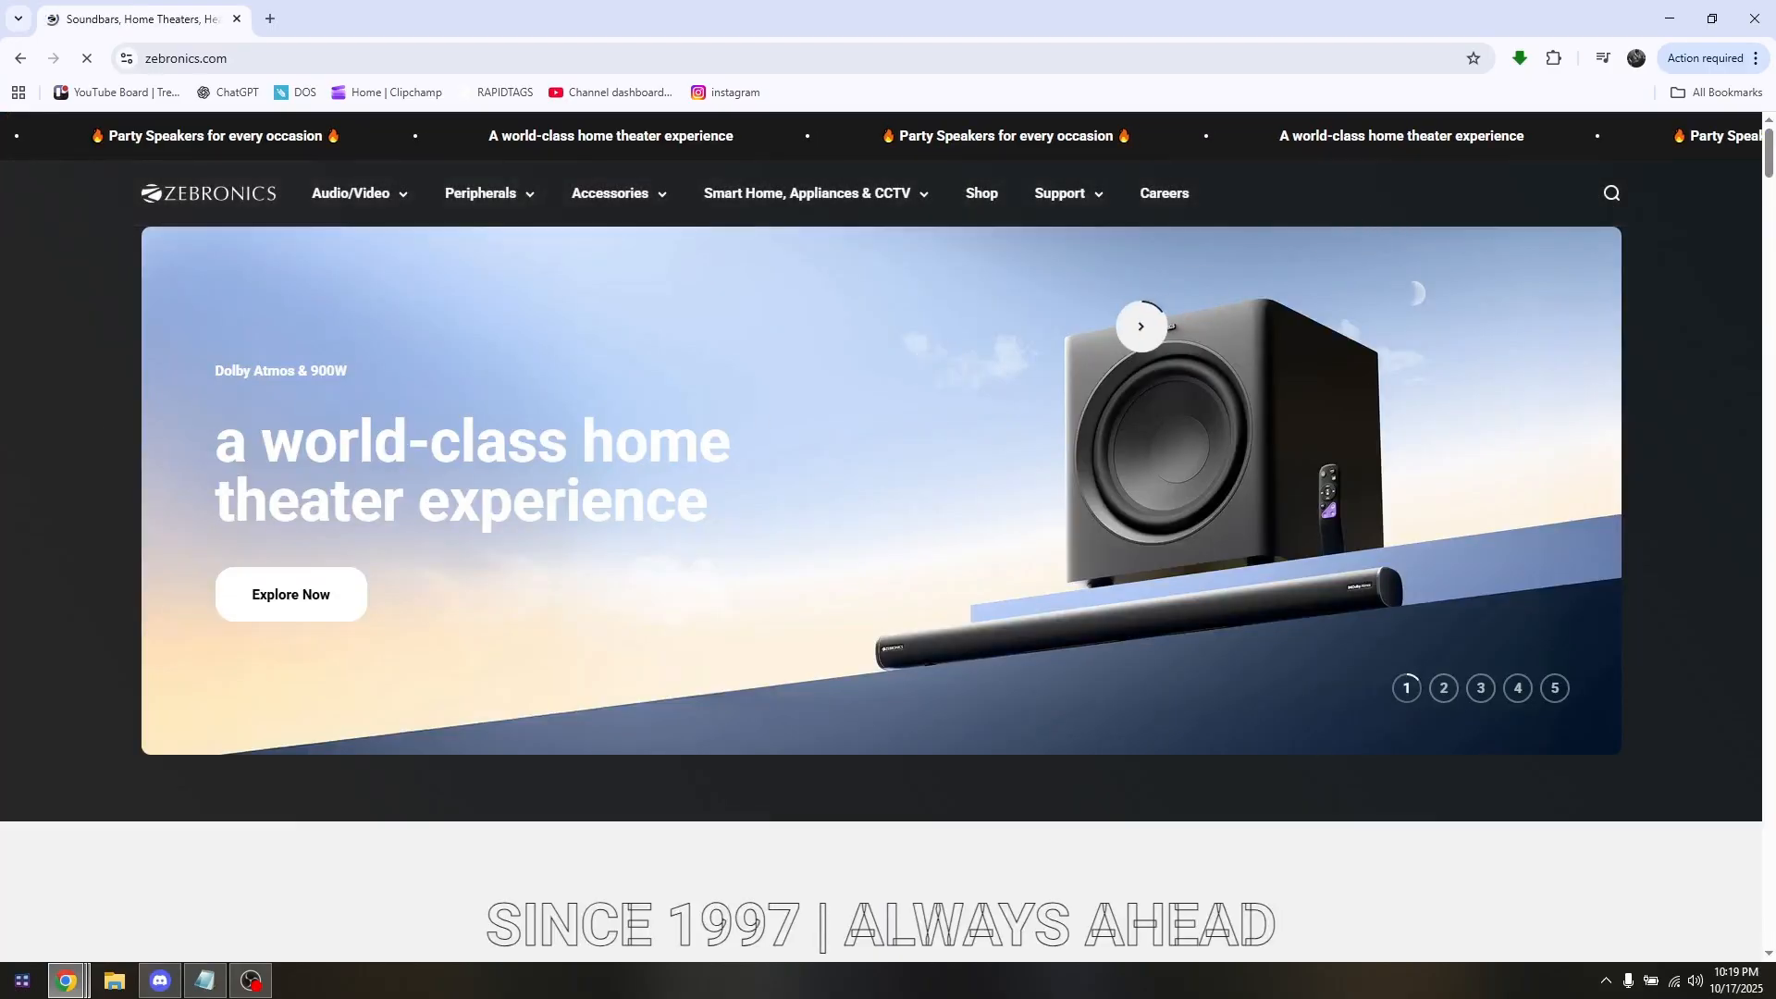
click(1058, 194)
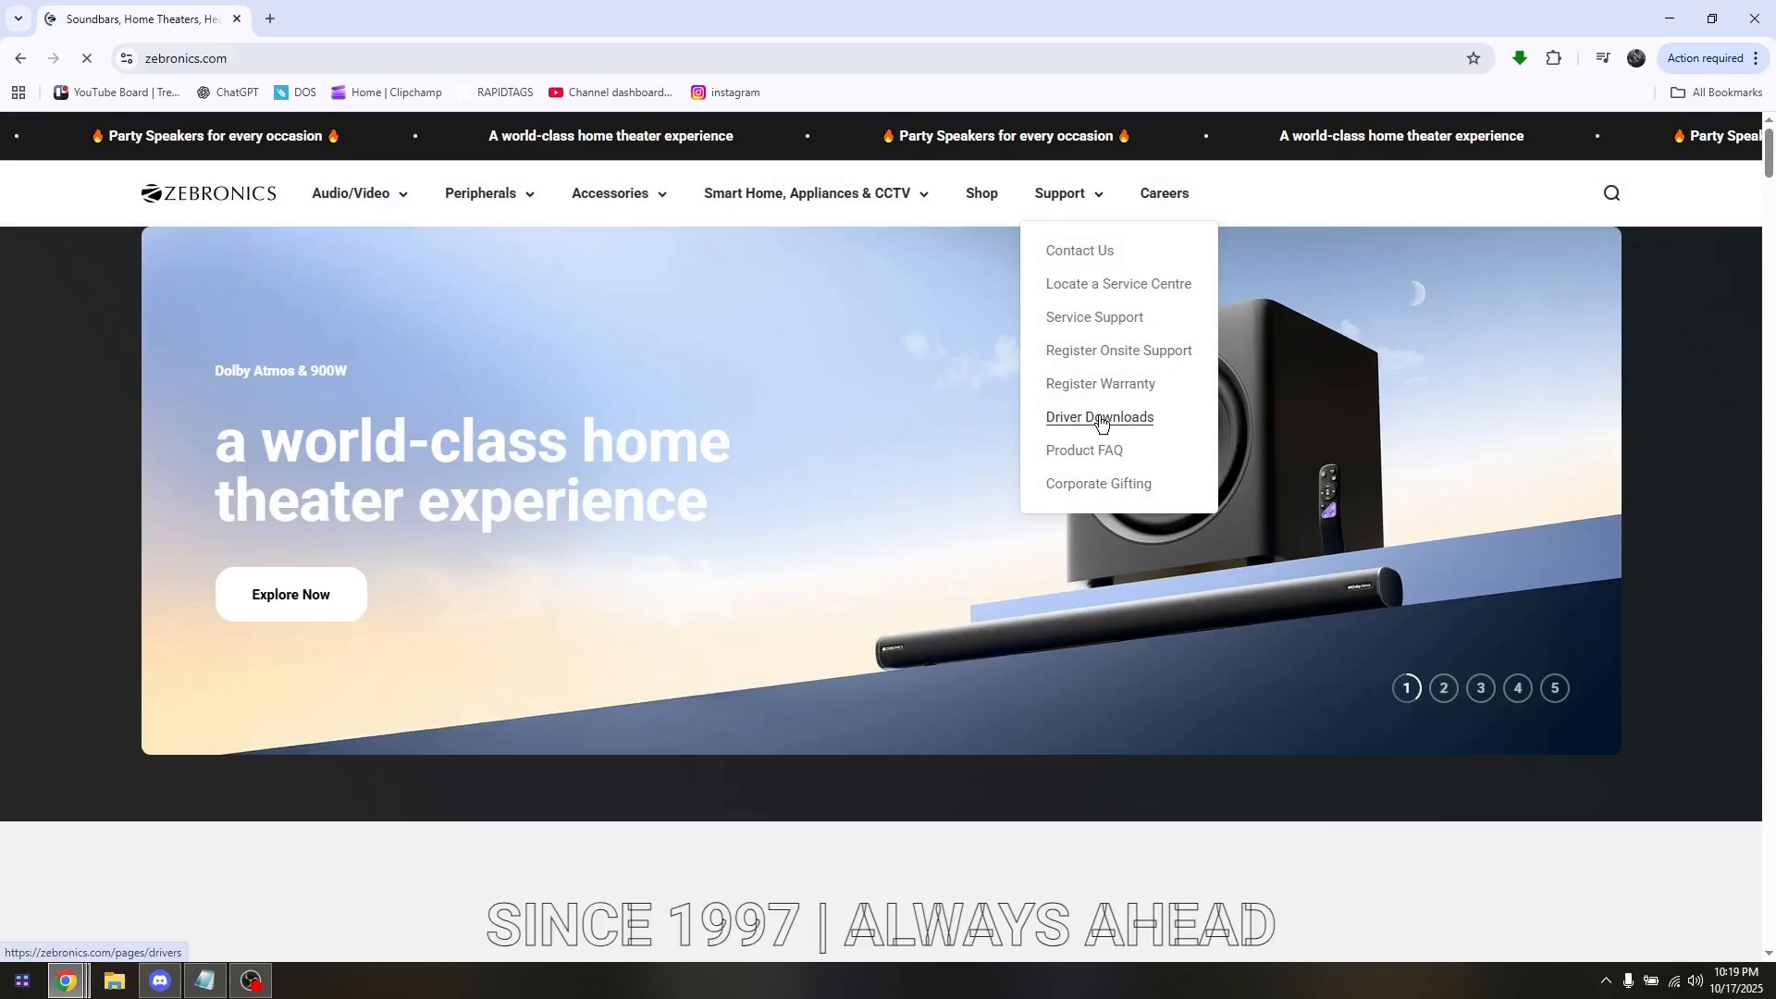
On Driver Downloads, search the table for 150, then 300, then clear to all 286 entries
click(1098, 417)
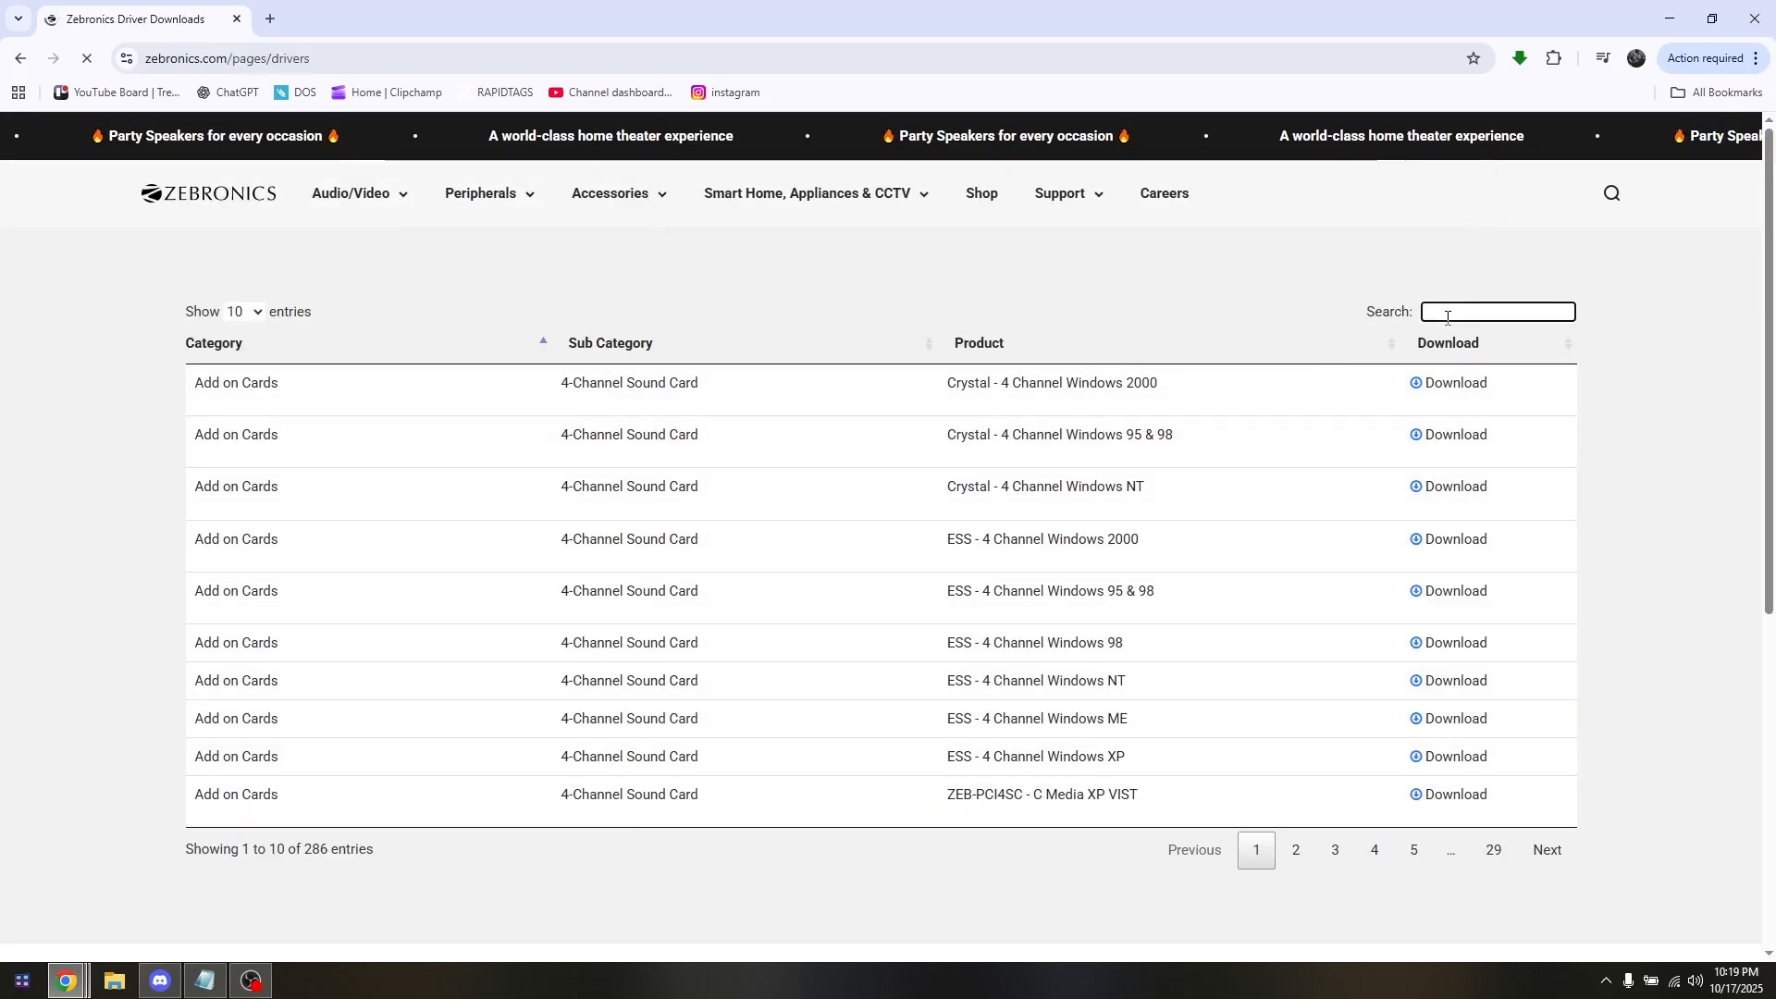
text(150)
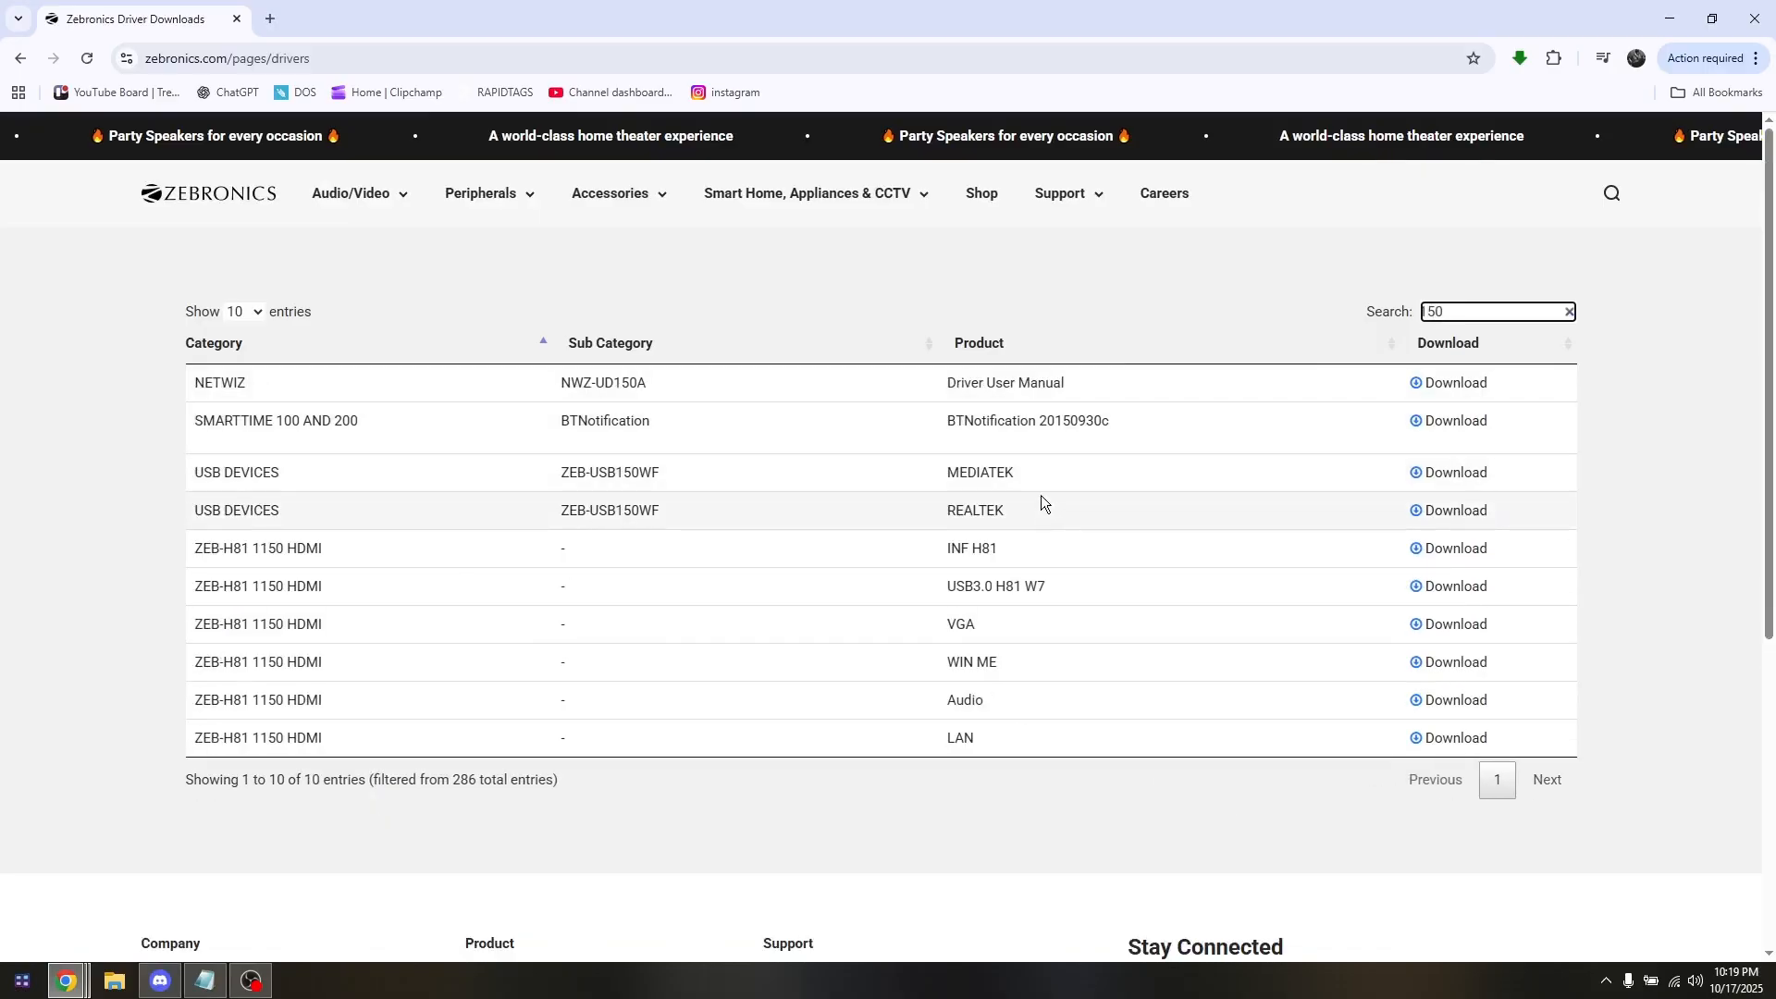
click(1567, 312)
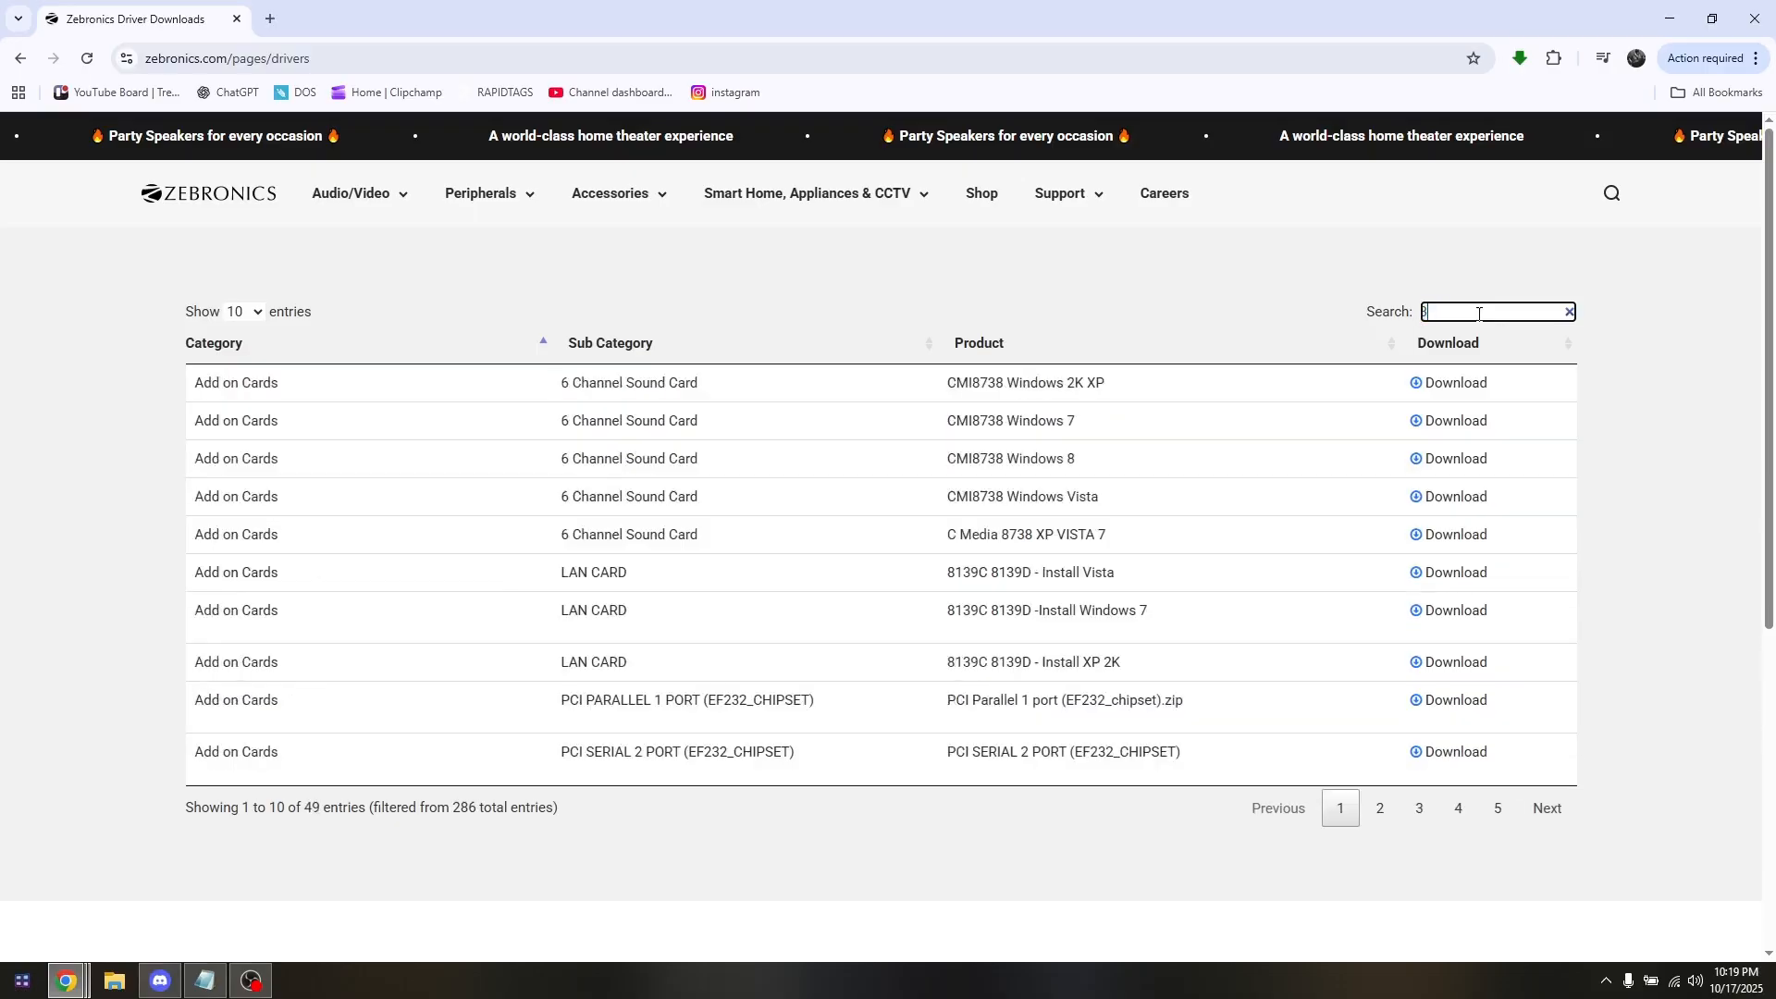
text(300)
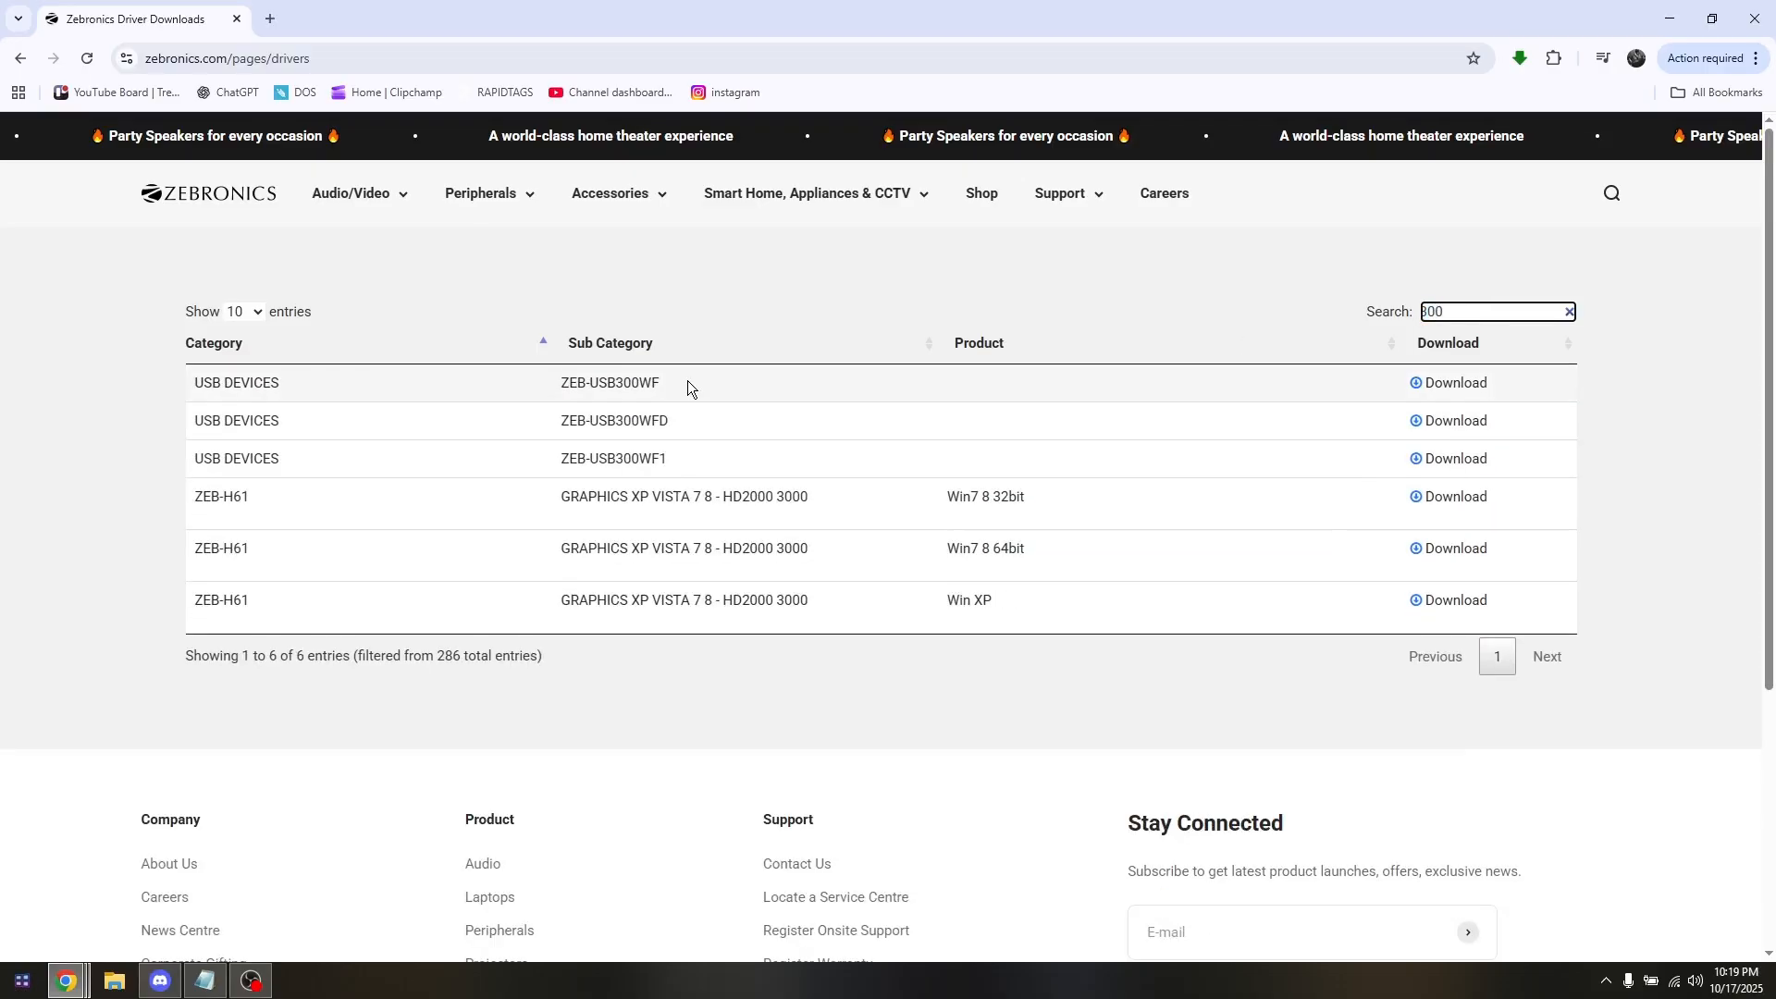
click(1494, 312)
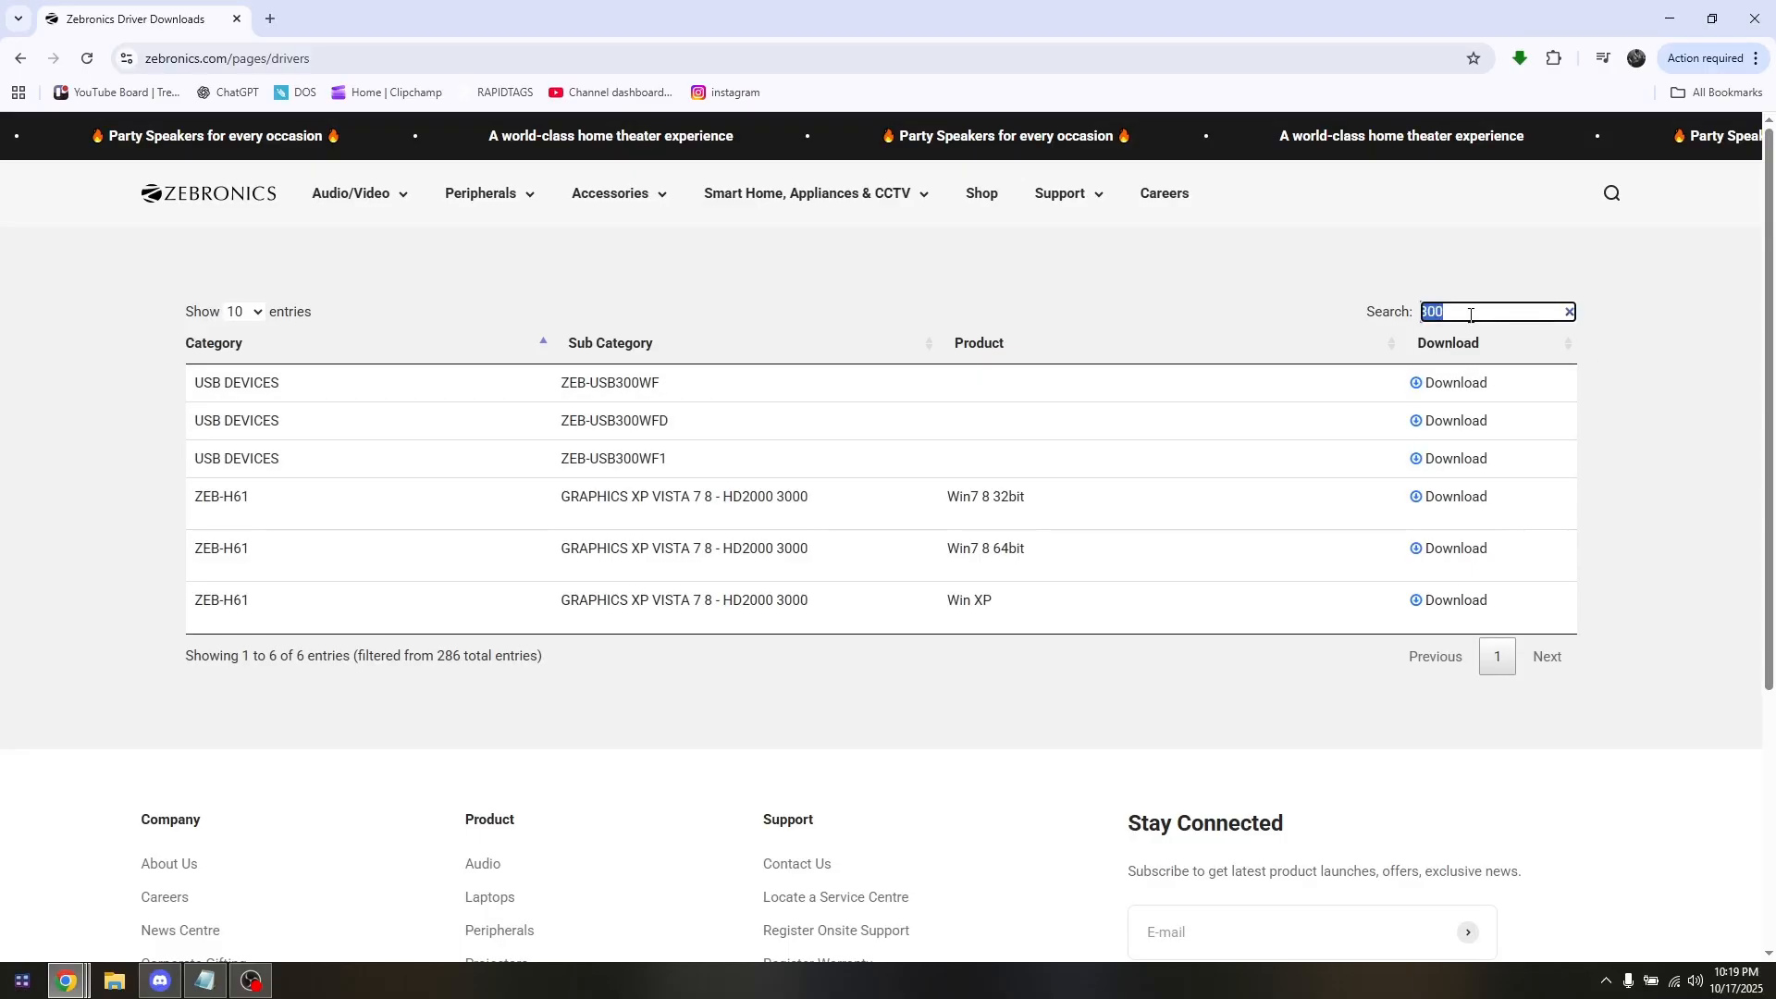
click(1569, 312)
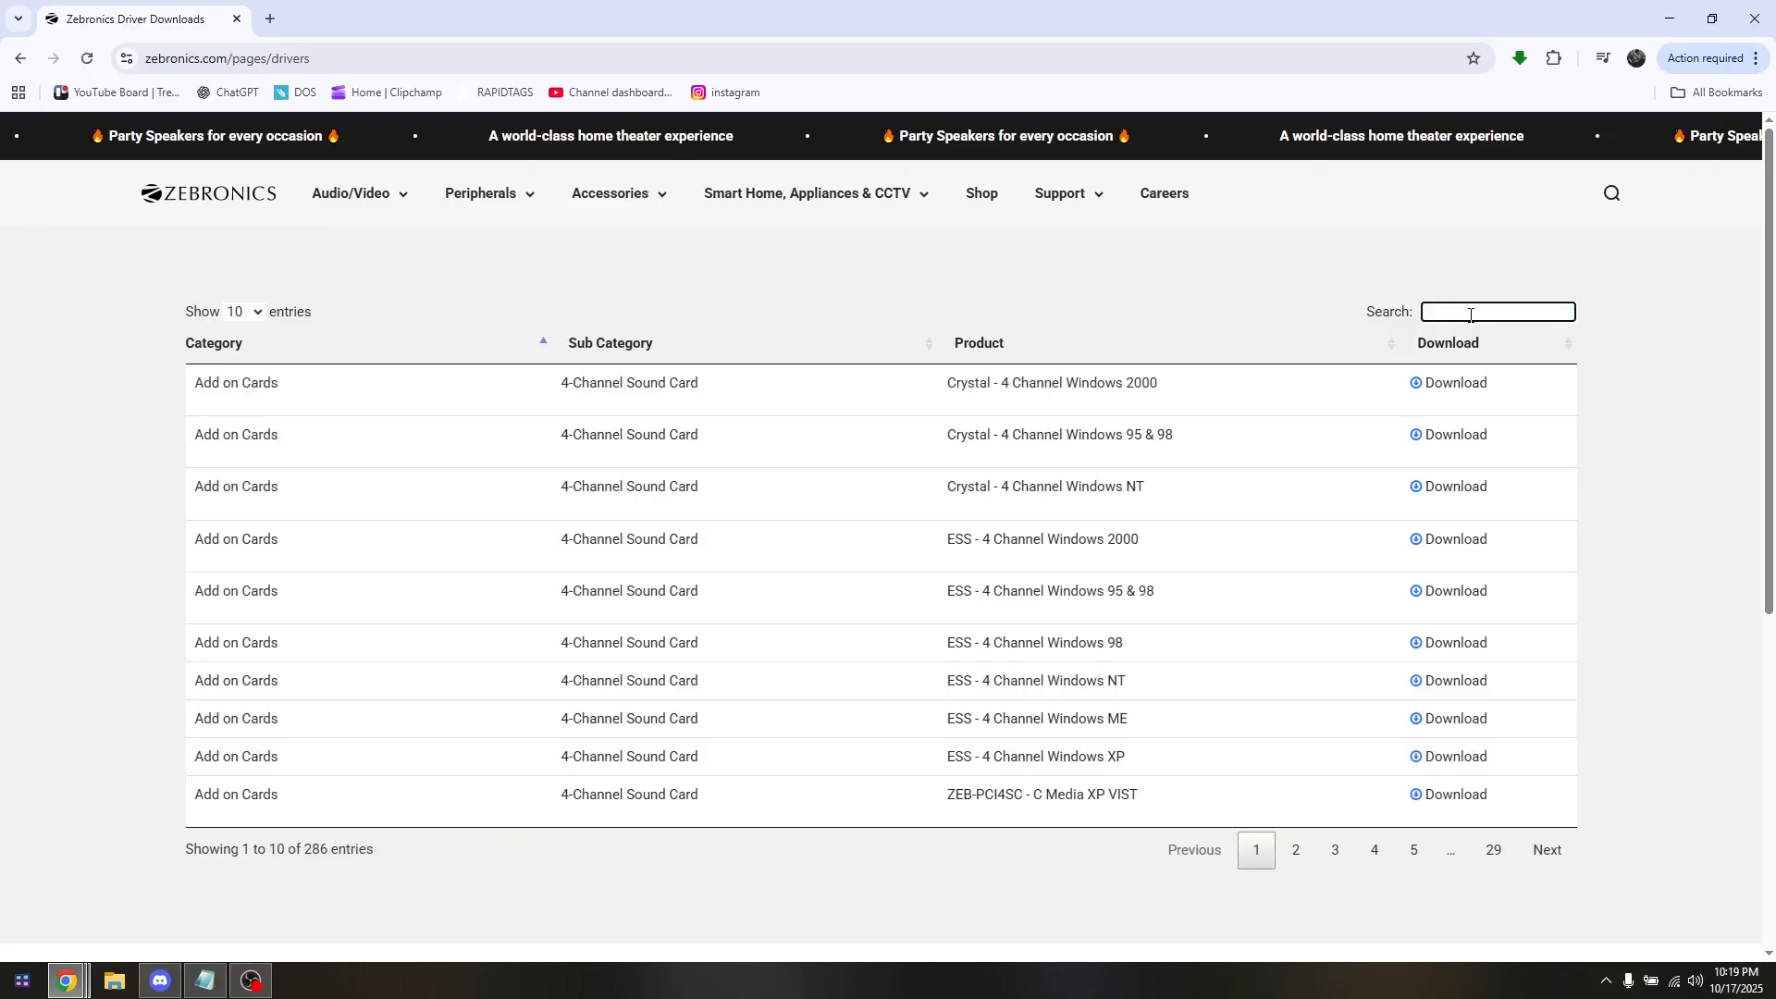